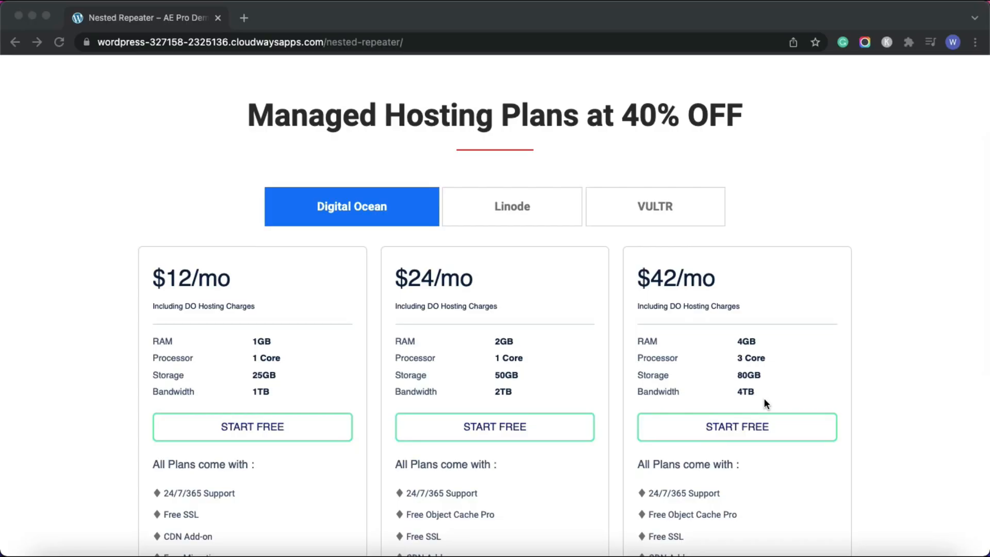
# Switch the pricing table through the Linode and VULTR tabs and review the VULTR plan features
pyautogui.scroll(-3)
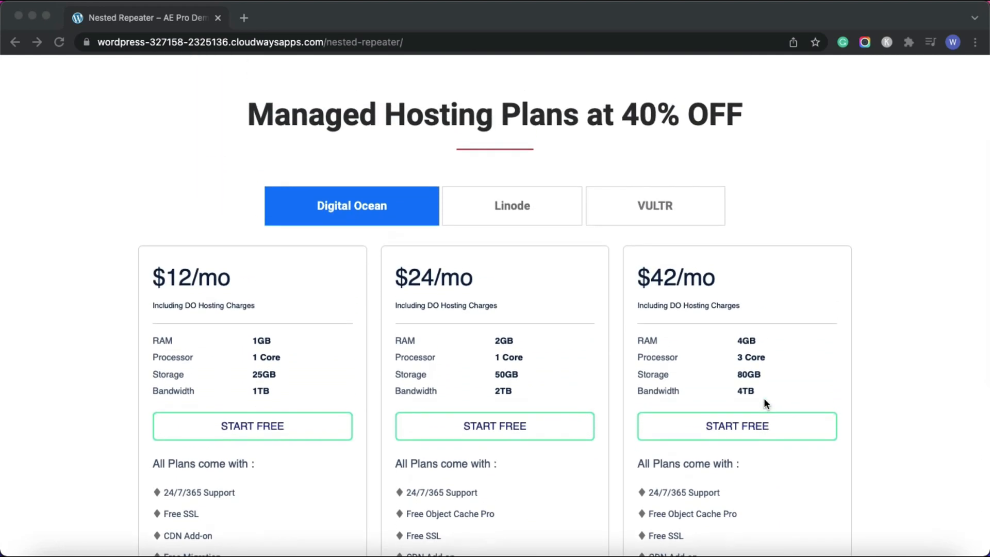
pyautogui.moveTo(352, 204)
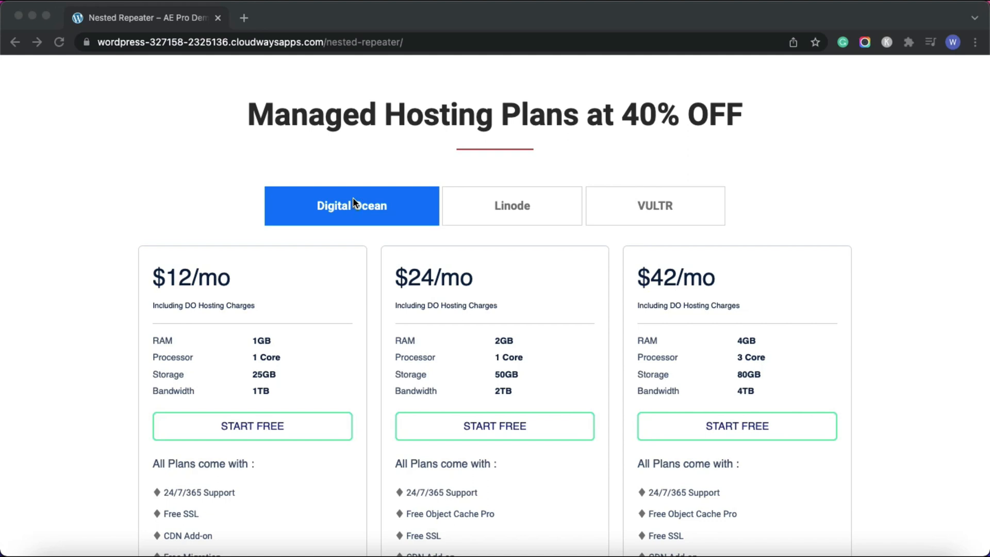
pyautogui.moveTo(283, 197)
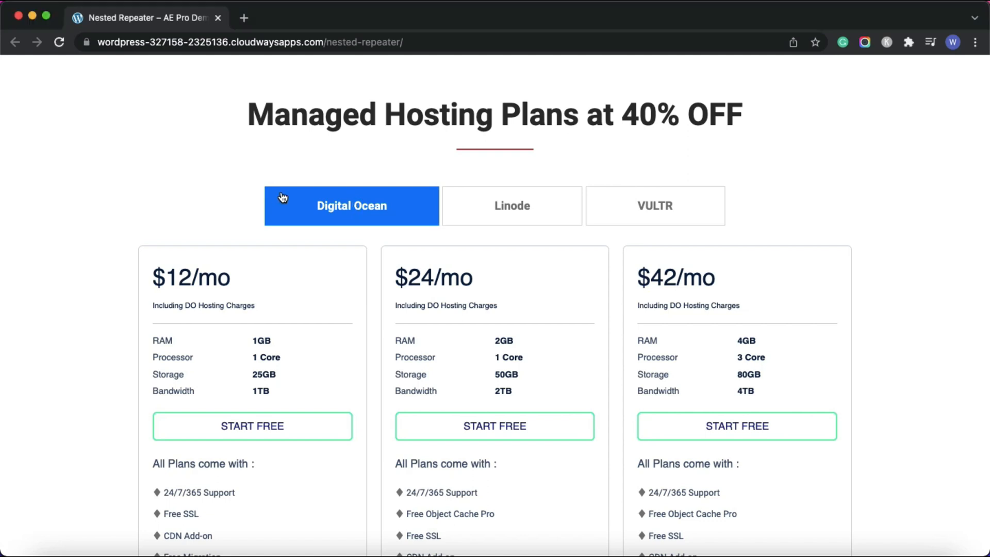
pyautogui.moveTo(361, 218)
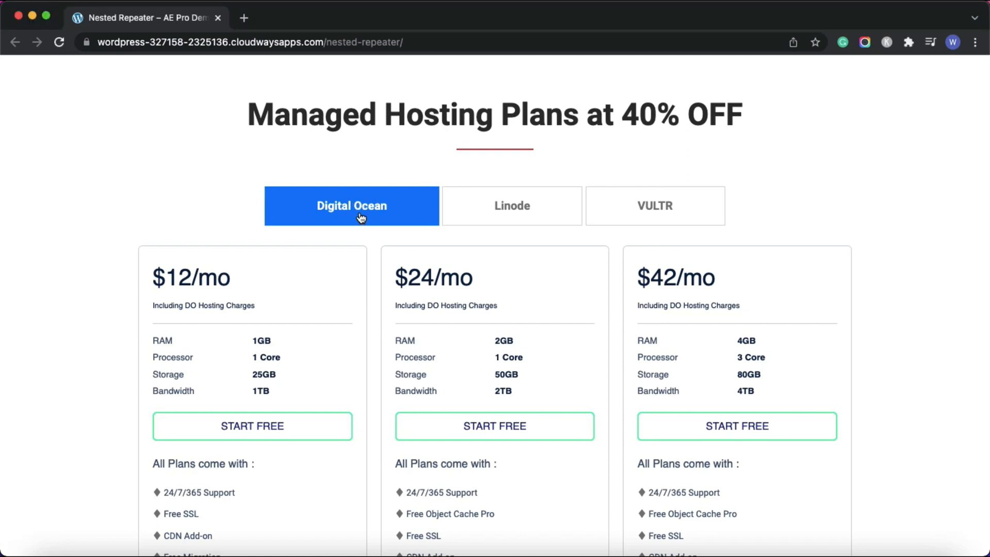
pyautogui.click(655, 207)
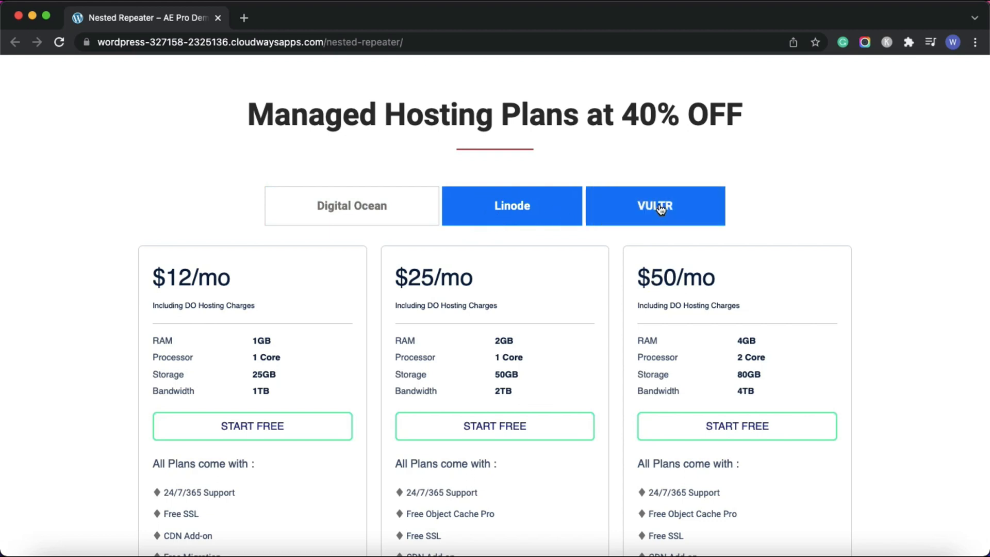
pyautogui.click(655, 206)
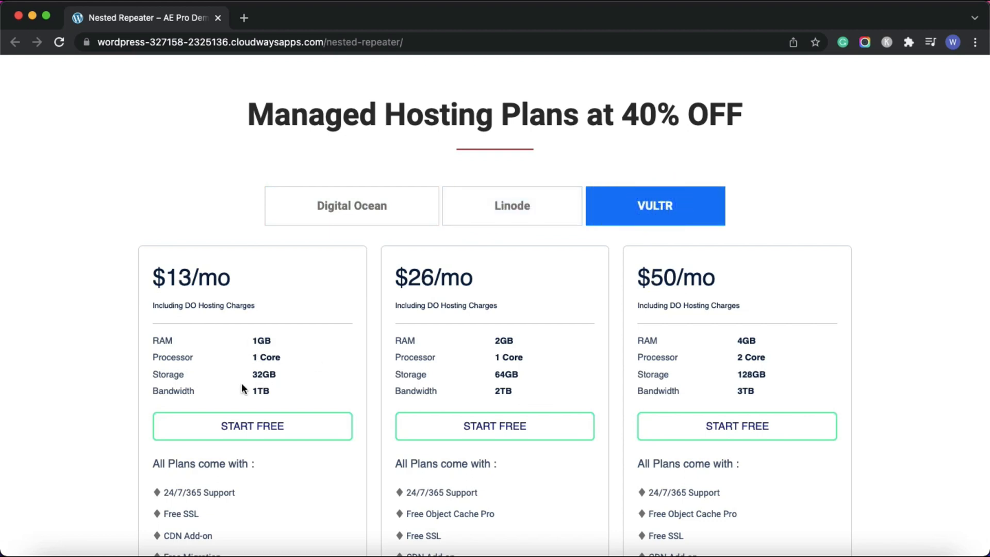
pyautogui.moveTo(255, 354)
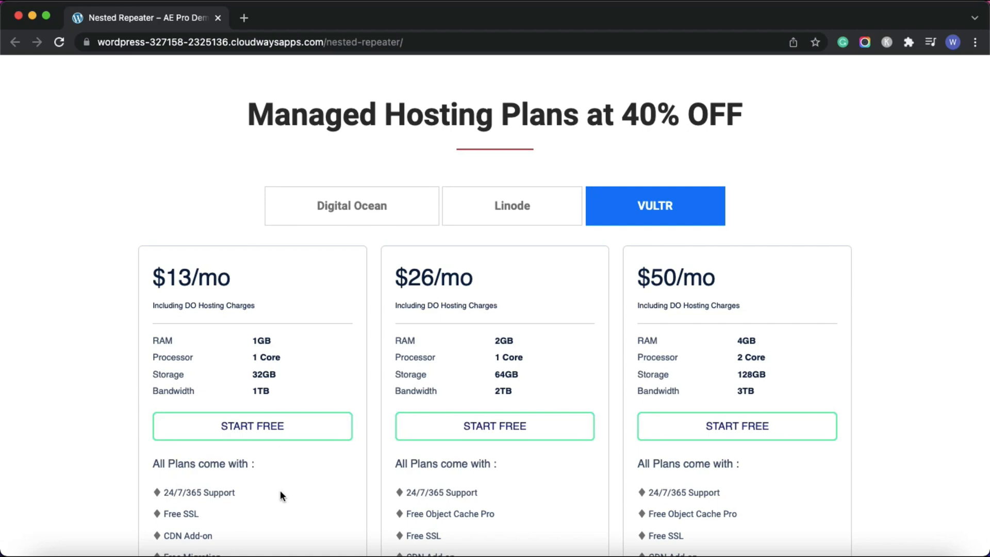
pyautogui.scroll(-3)
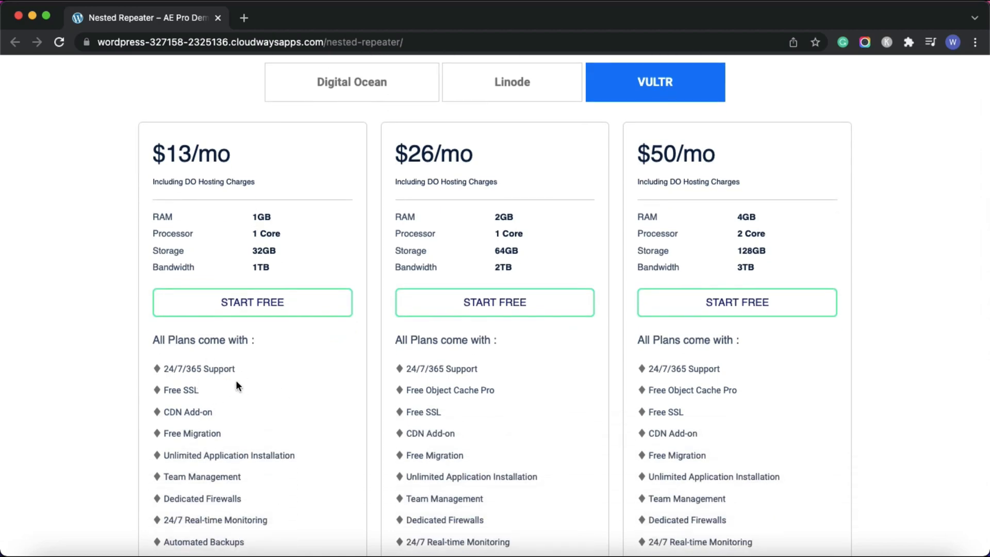
pyautogui.click(351, 82)
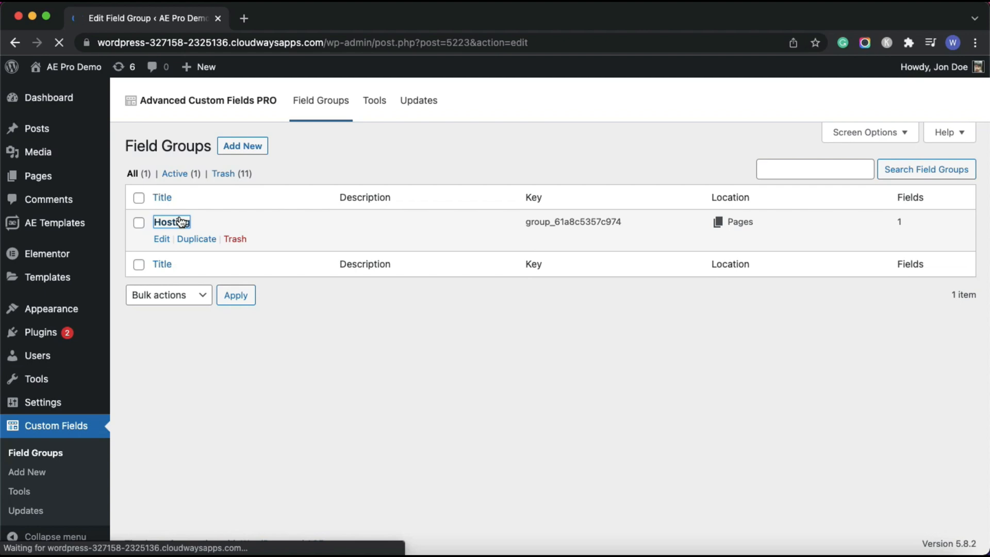
# Expand the Plans sub field of the Hosting group to show its nested Features repeater, then move to the page's hosting data
pyautogui.click(171, 221)
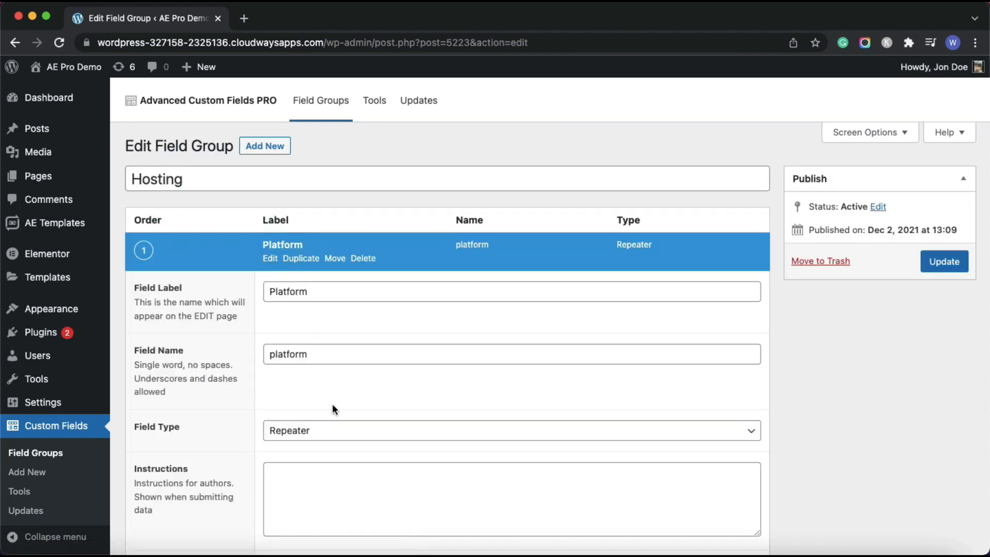
pyautogui.scroll(-3)
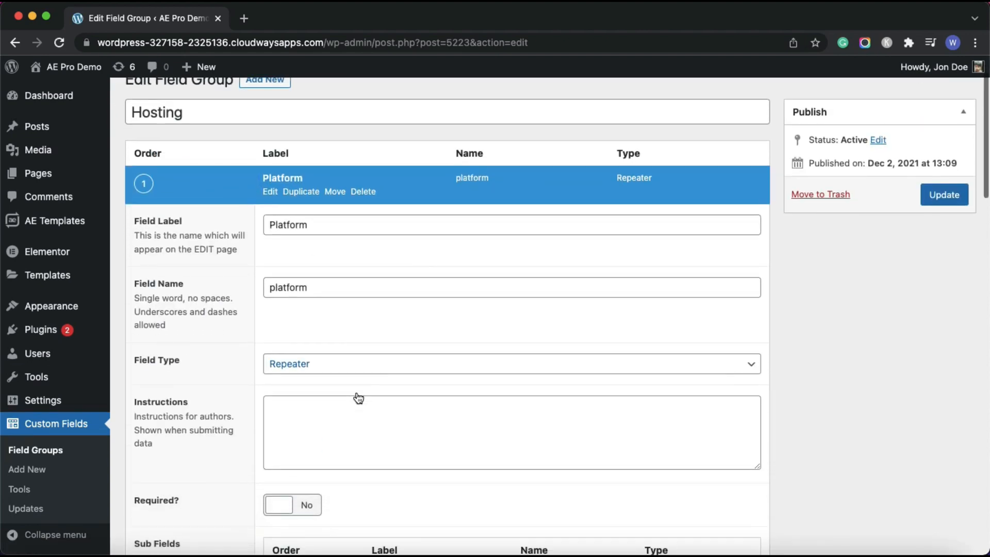
pyautogui.scroll(-3)
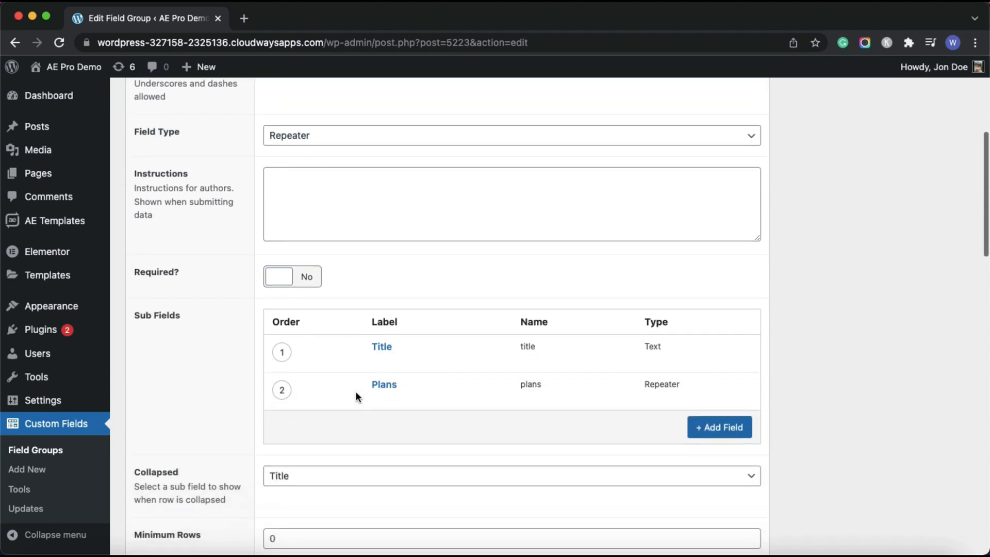
pyautogui.moveTo(384, 384)
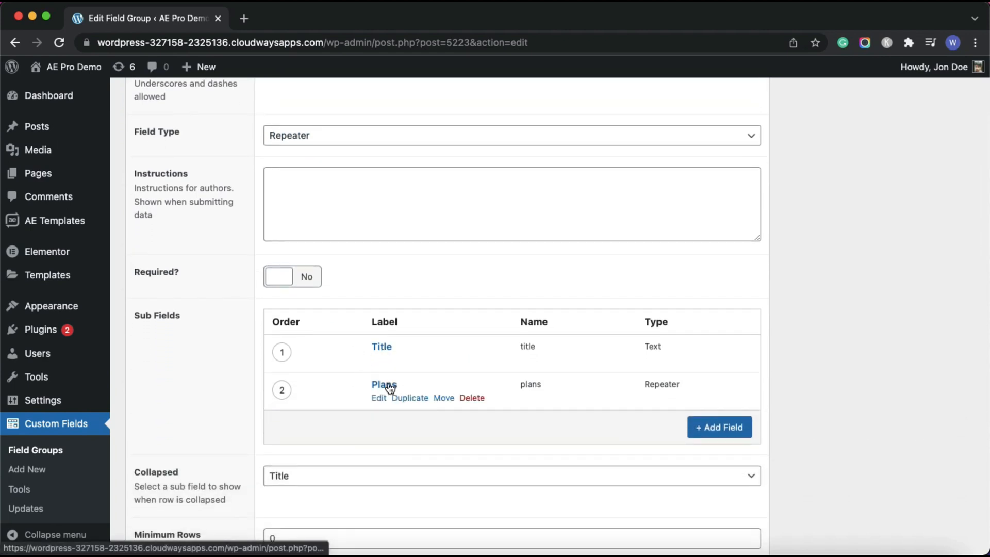
pyautogui.moveTo(423, 377)
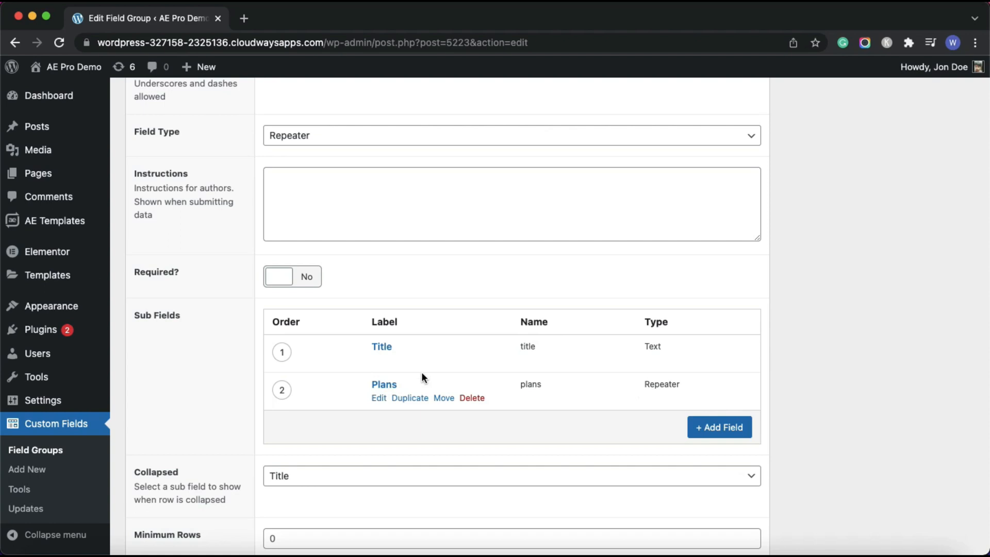
pyautogui.click(378, 398)
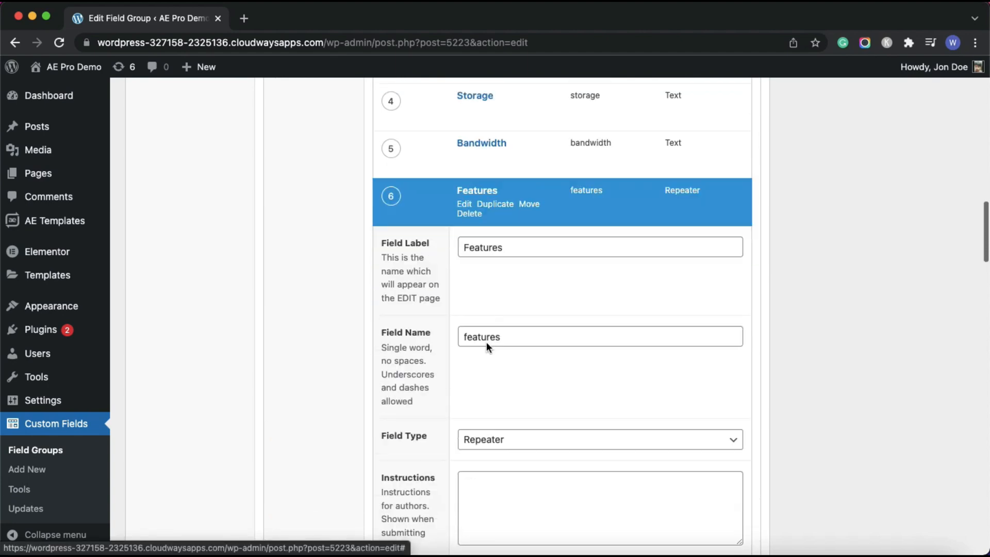
pyautogui.scroll(-3)
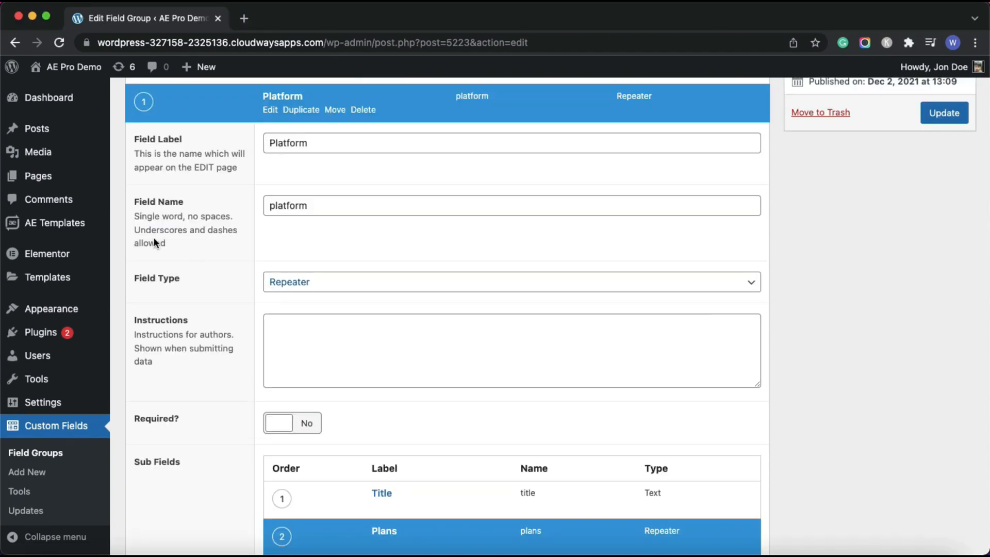
pyautogui.click(37, 175)
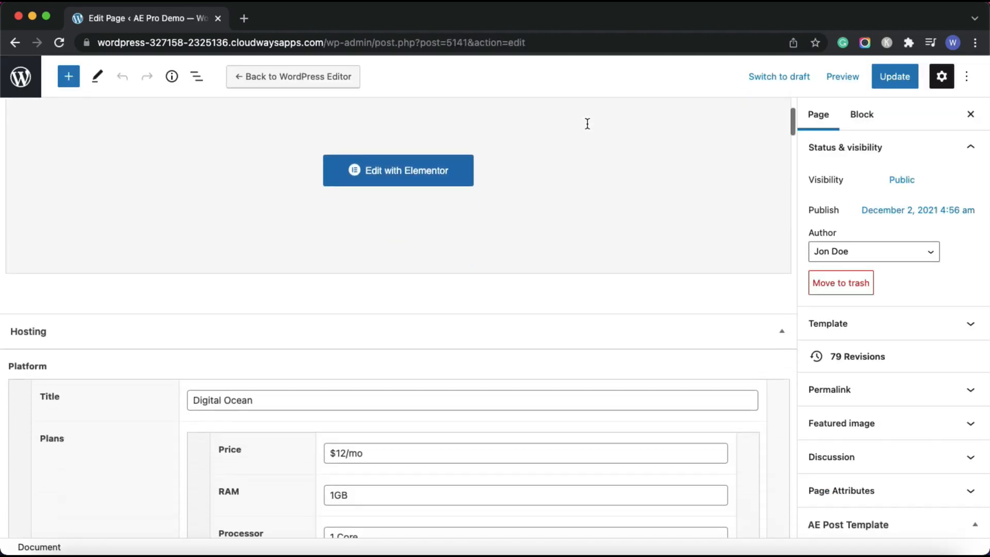
pyautogui.scroll(-3)
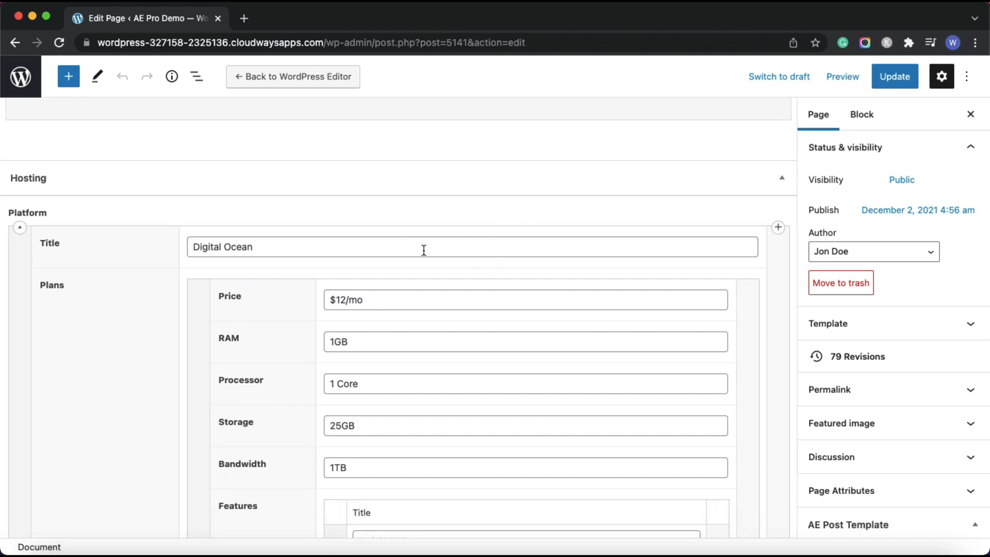
pyautogui.scroll(-3)
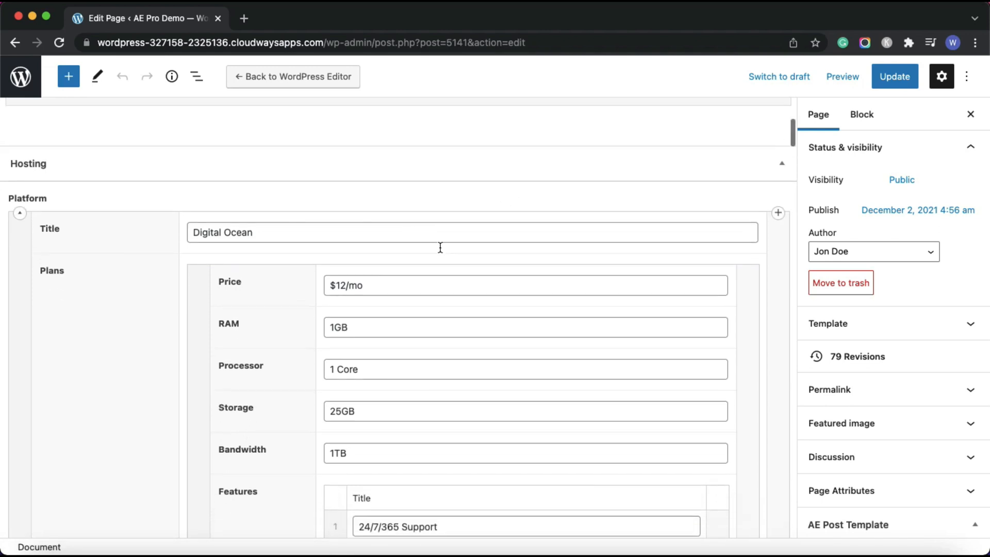
pyautogui.scroll(-3)
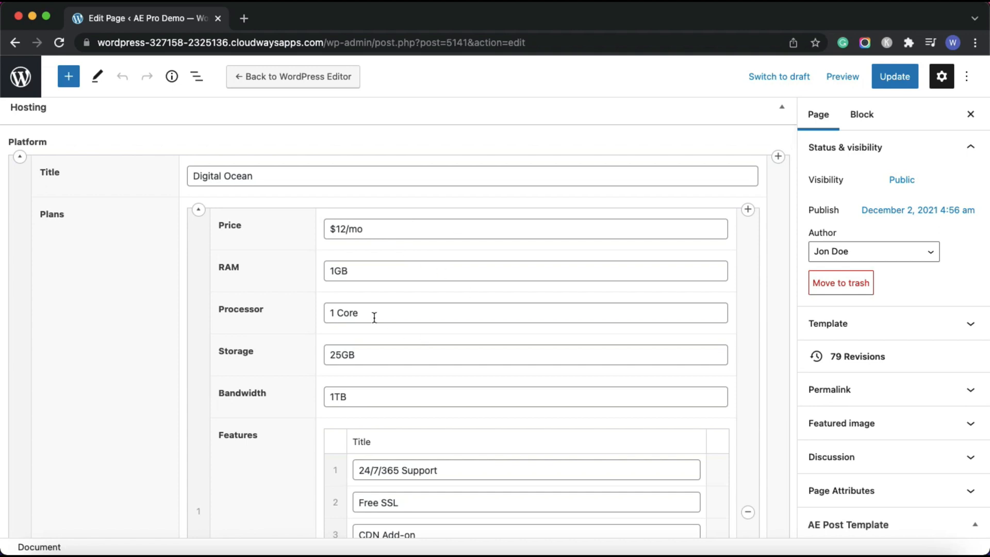
pyautogui.moveTo(352, 305)
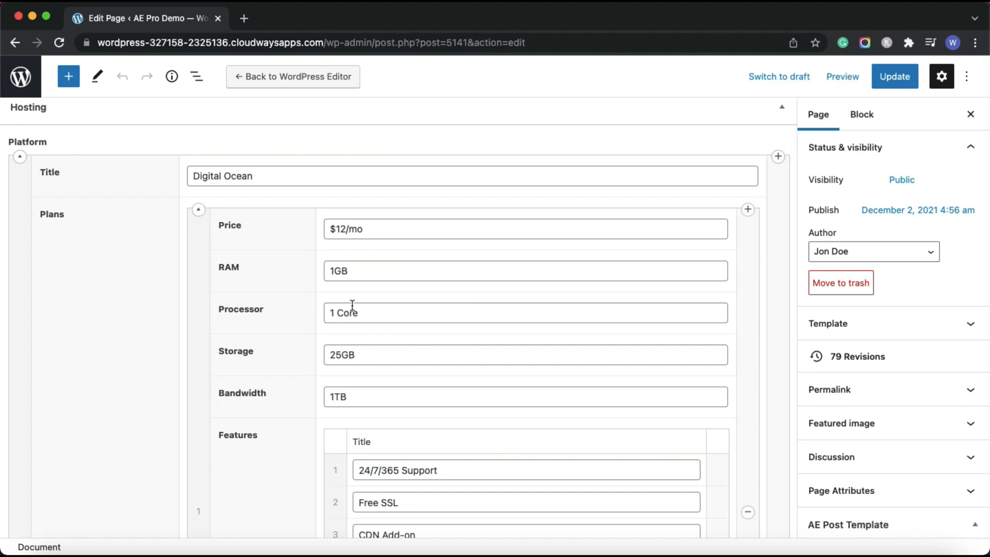
pyautogui.scroll(-3)
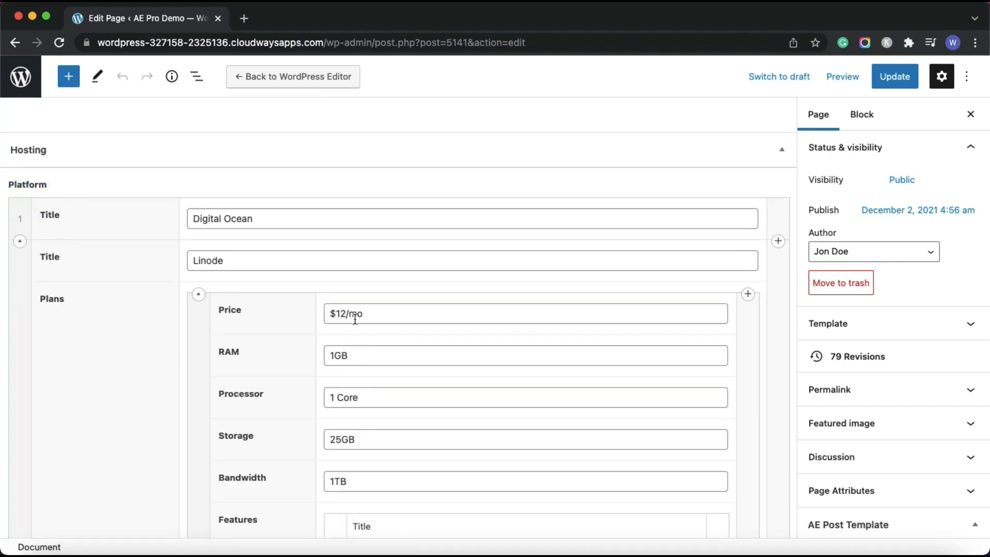
pyautogui.scroll(-3)
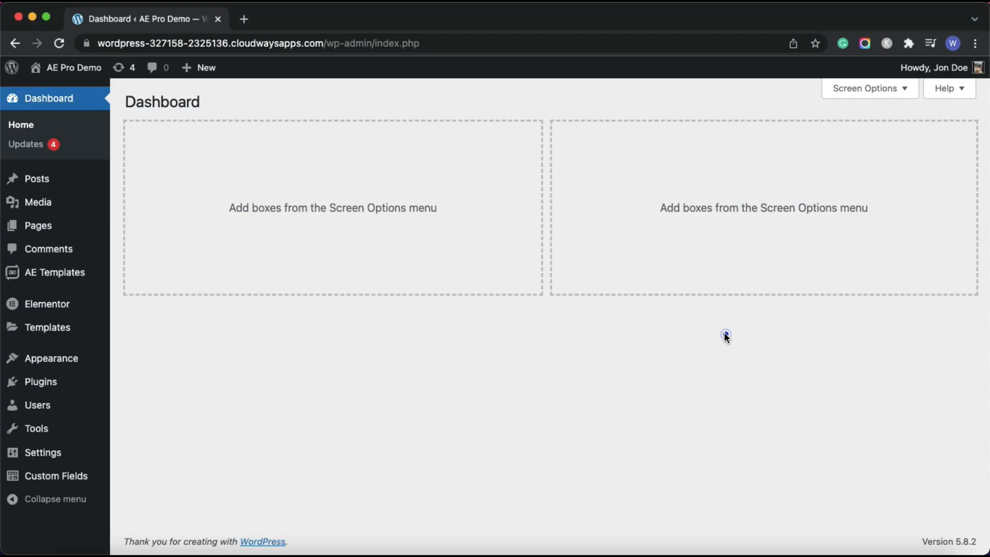
# Start a new untitled AE template from AE Templates > Add New
pyautogui.click(725, 334)
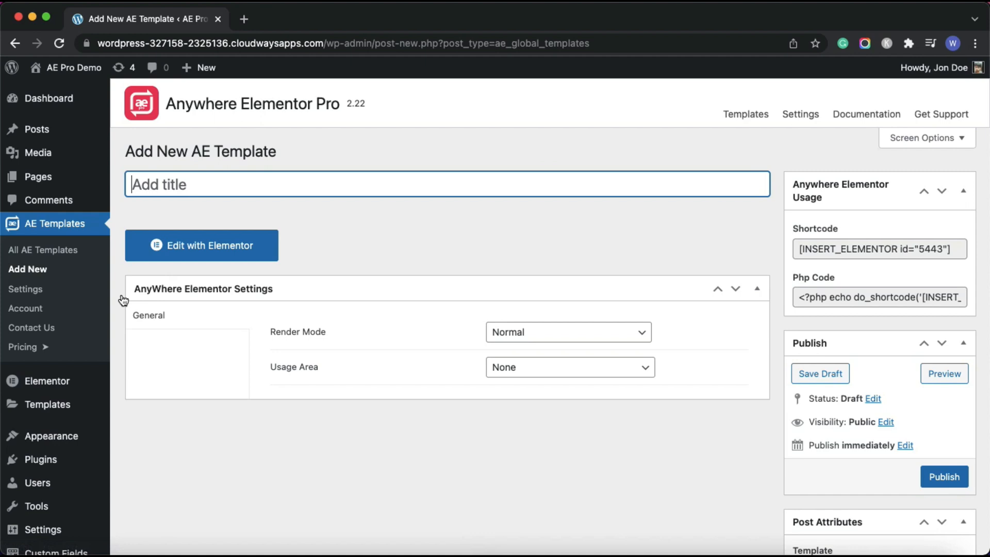
# Name the template 'Hosting Feature RBL' with render mode ACF Blocks (Repeater / Flexible) and field type Repeater
pyautogui.write('Hosting Feature RBL')
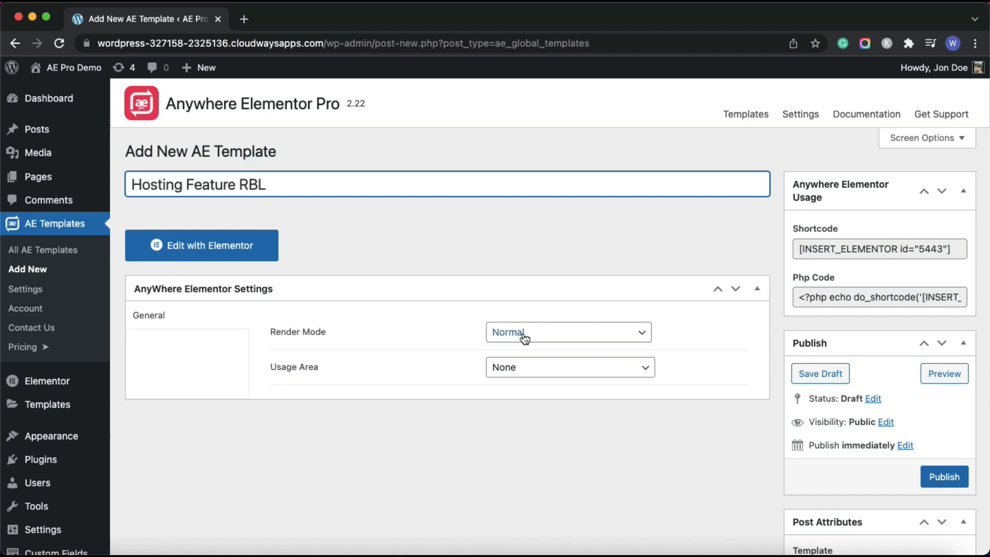
pyautogui.click(566, 331)
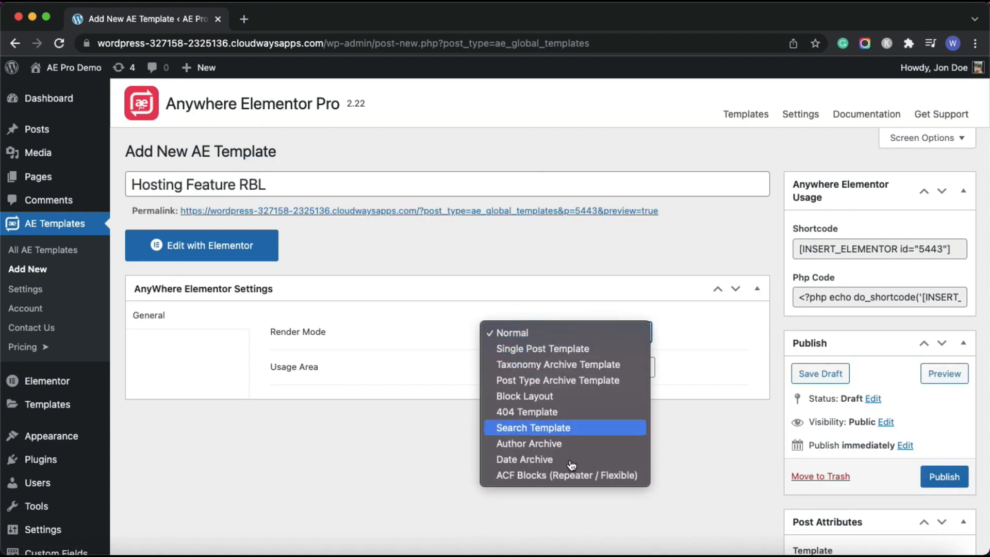
pyautogui.click(564, 474)
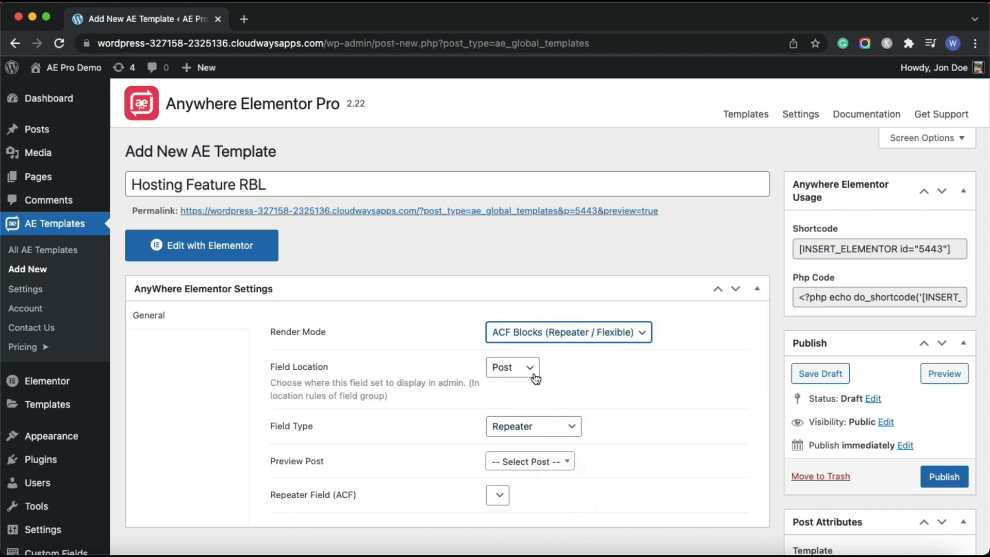
pyautogui.click(511, 367)
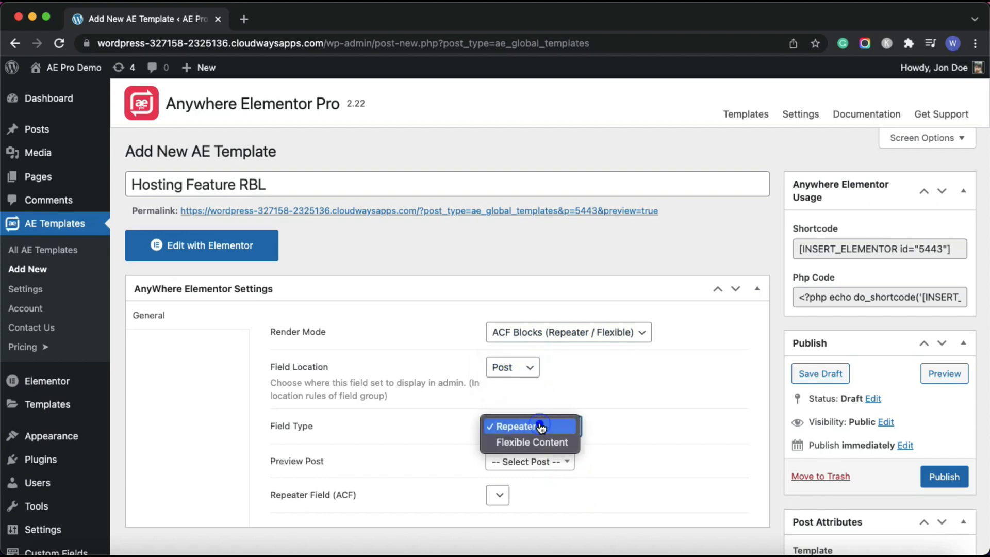
pyautogui.click(518, 426)
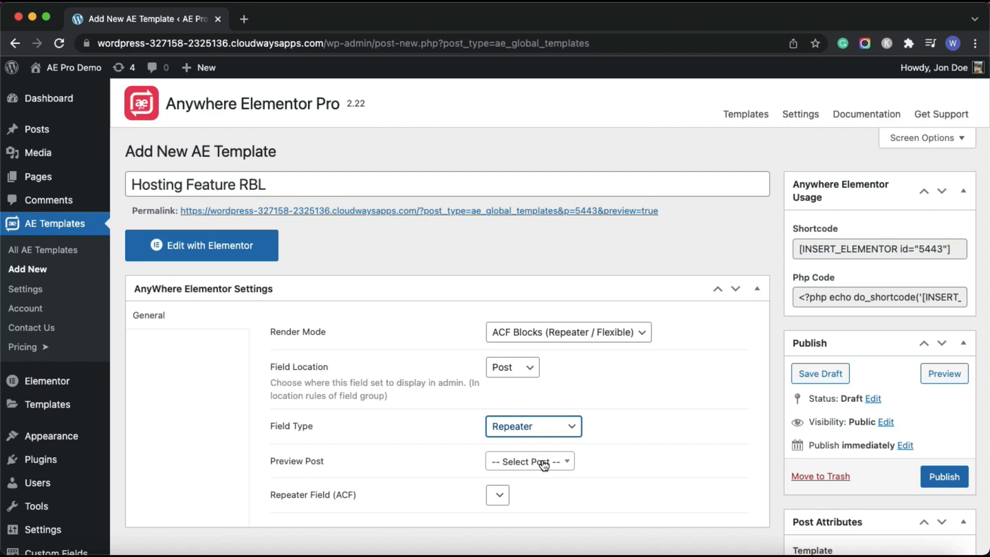
# Set Preview Post to Nested Repeater and Repeater Field to the nested '- - Features' field
pyautogui.write('n')
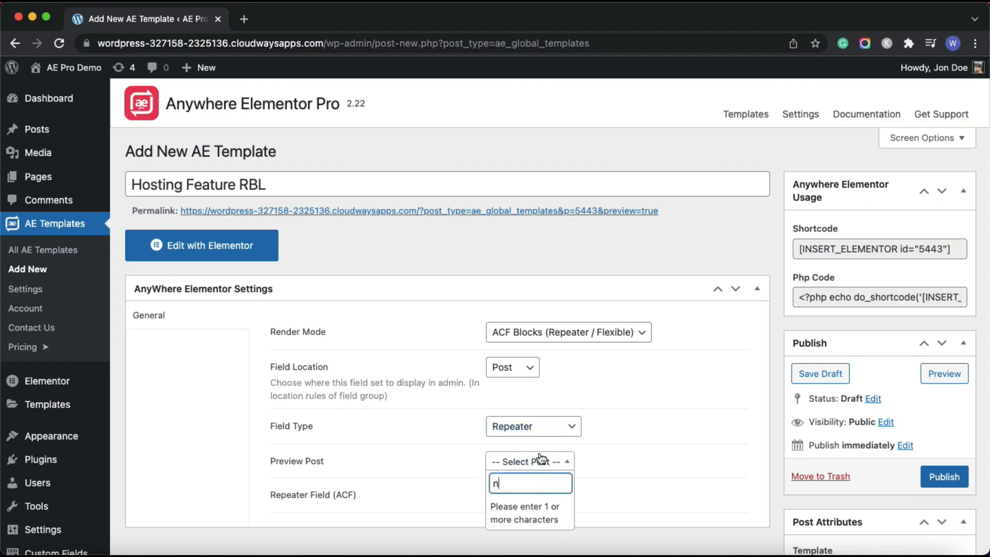
pyautogui.write('es')
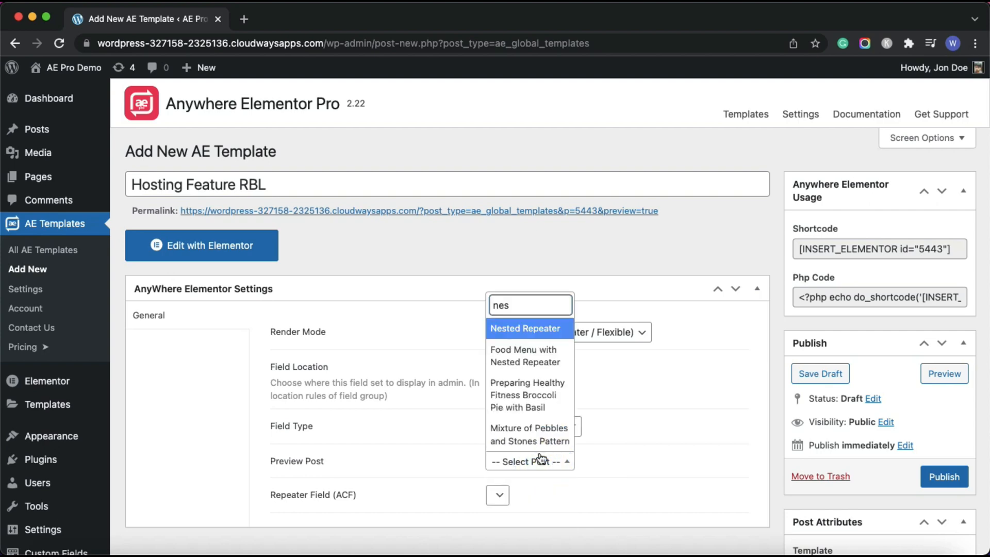
pyautogui.click(524, 328)
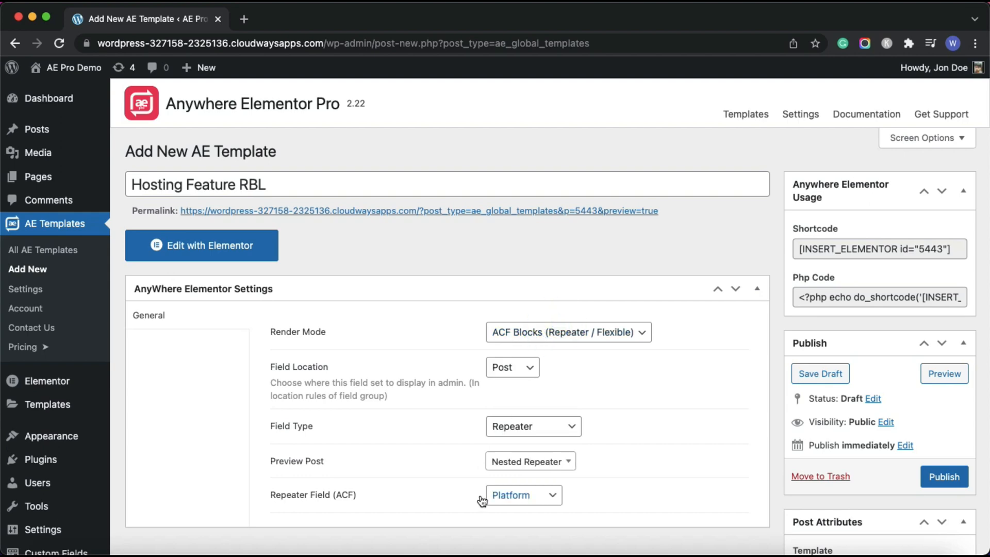
pyautogui.click(522, 494)
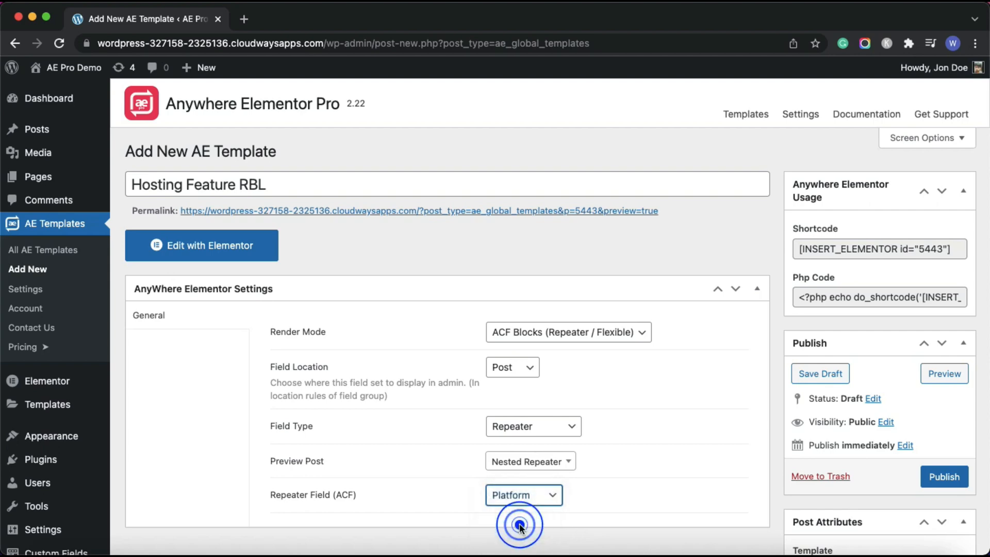
pyautogui.click(523, 494)
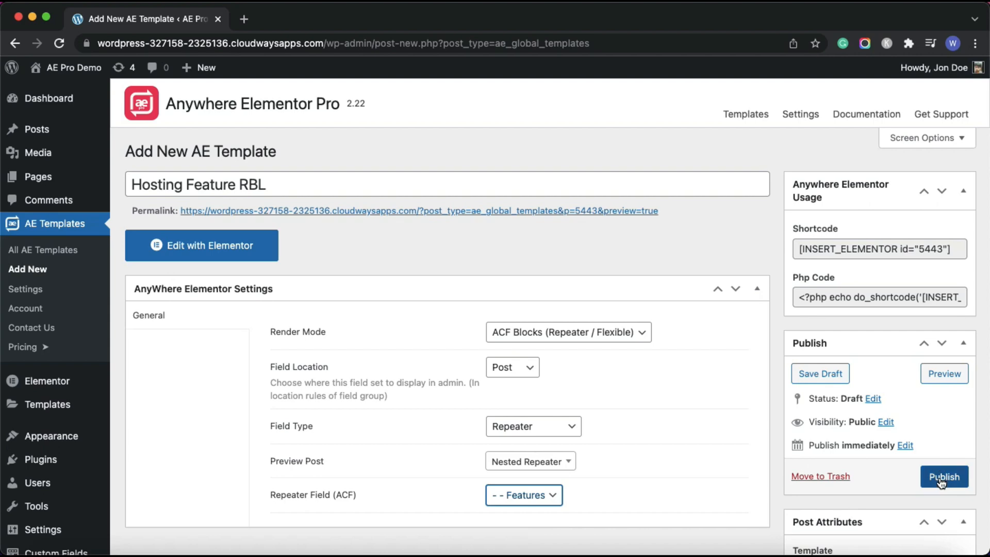
# Publish the template and add an AE - ACF Fields text widget fed from a repeater sub field
pyautogui.click(202, 246)
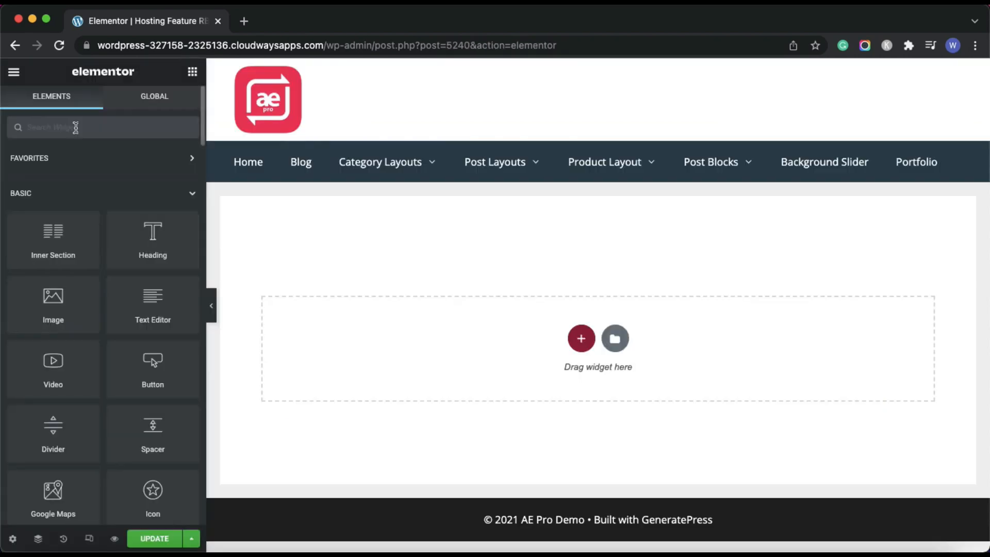
pyautogui.write('acf')
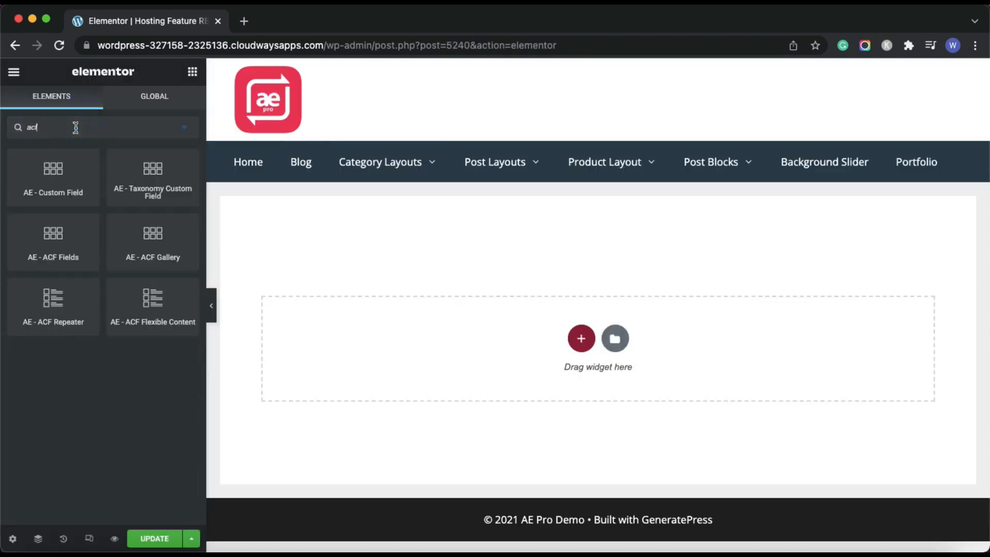
pyautogui.moveTo(52, 241); pyautogui.dragTo(501, 322)
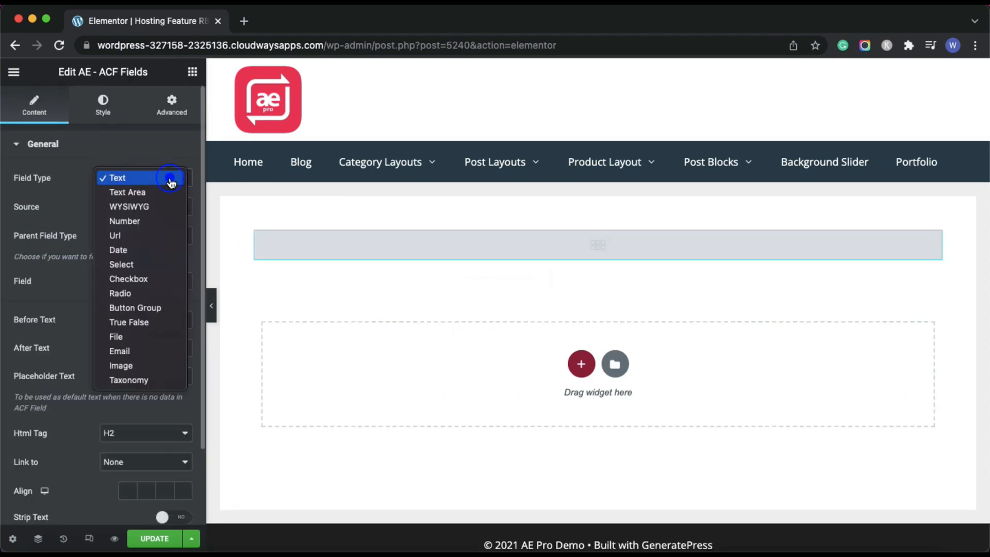
pyautogui.click(117, 178)
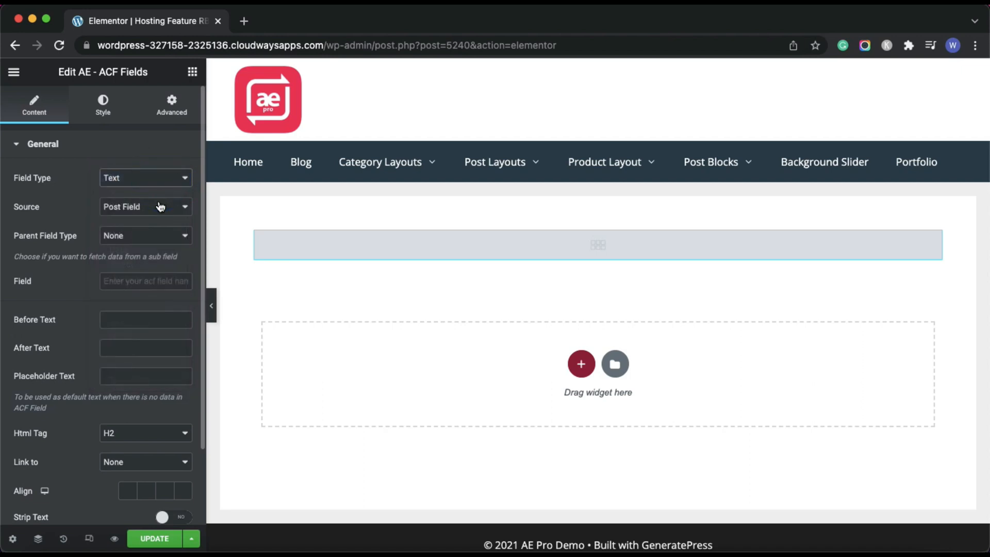
pyautogui.click(146, 235)
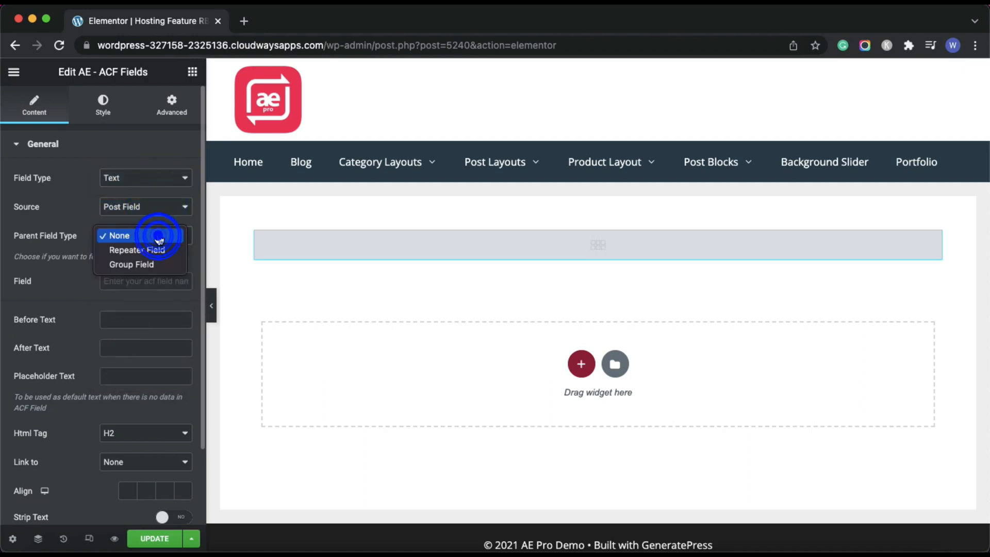
pyautogui.click(137, 250)
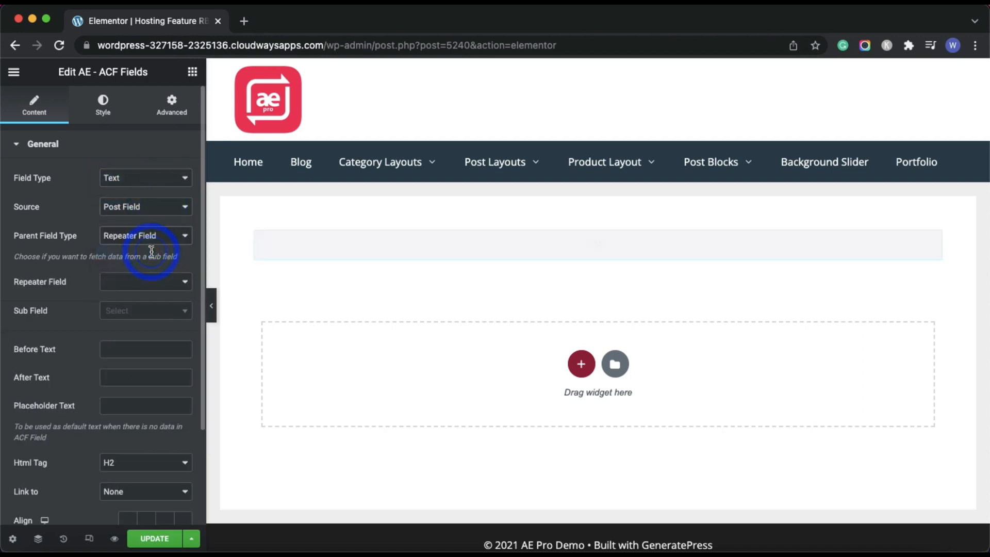
# Show the Features repeater's Title sub field with '&#9850;' as Before Text in a p tag
pyautogui.click(145, 282)
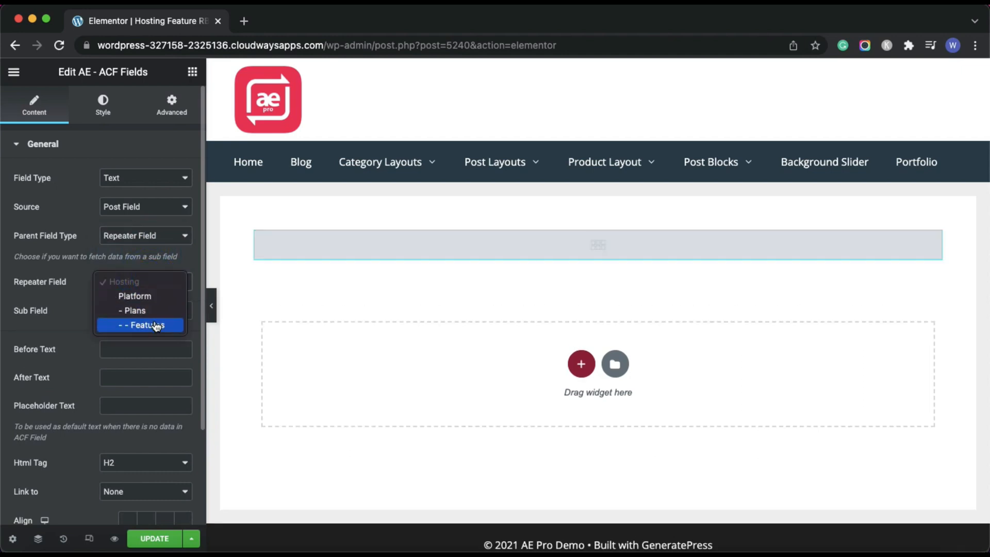
pyautogui.click(155, 325)
pyautogui.write('ti')
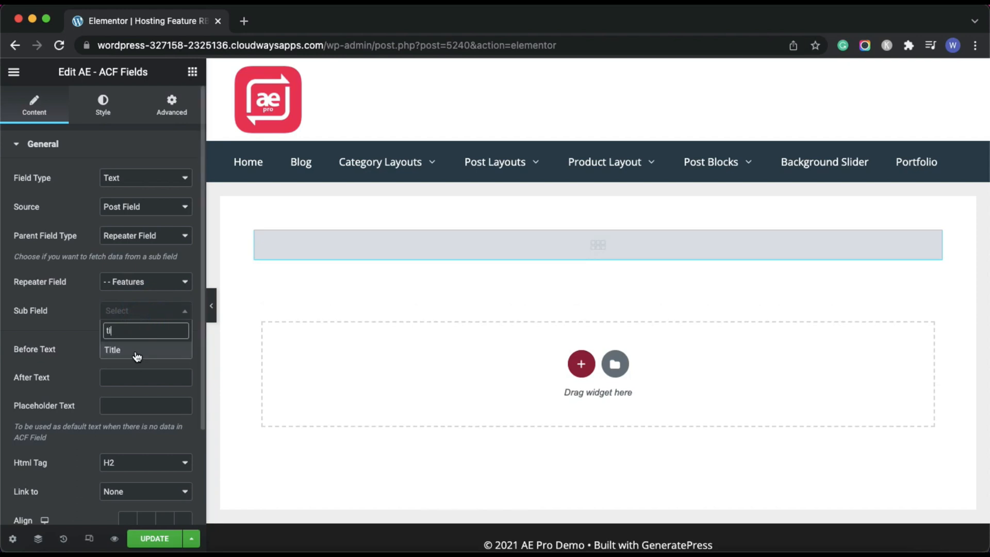
pyautogui.click(112, 349)
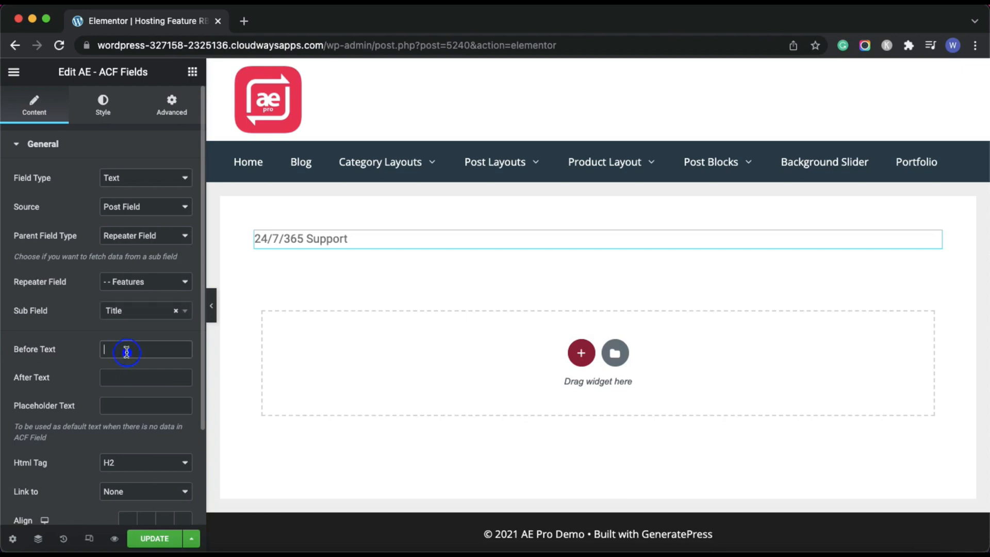
pyautogui.write('&#9850;')
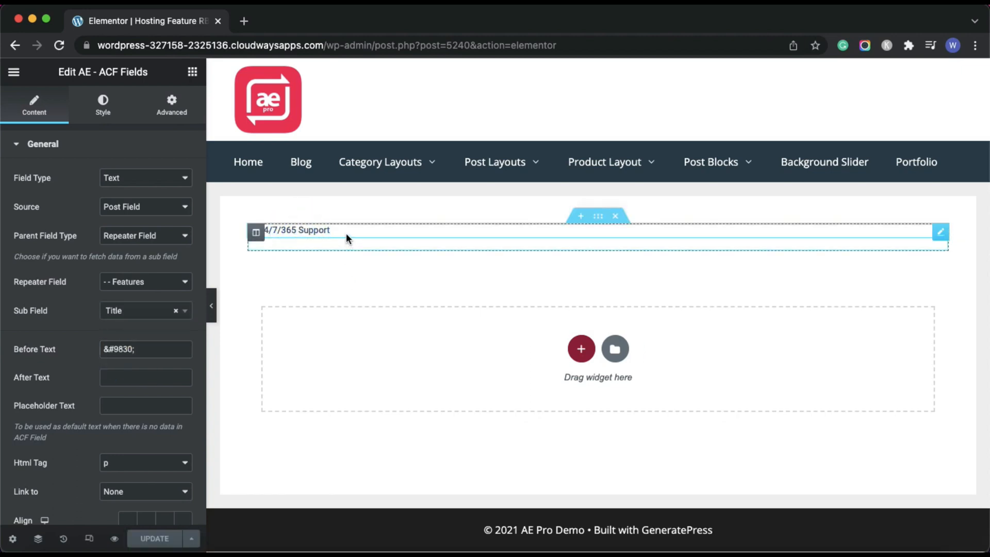
pyautogui.scroll(-3)
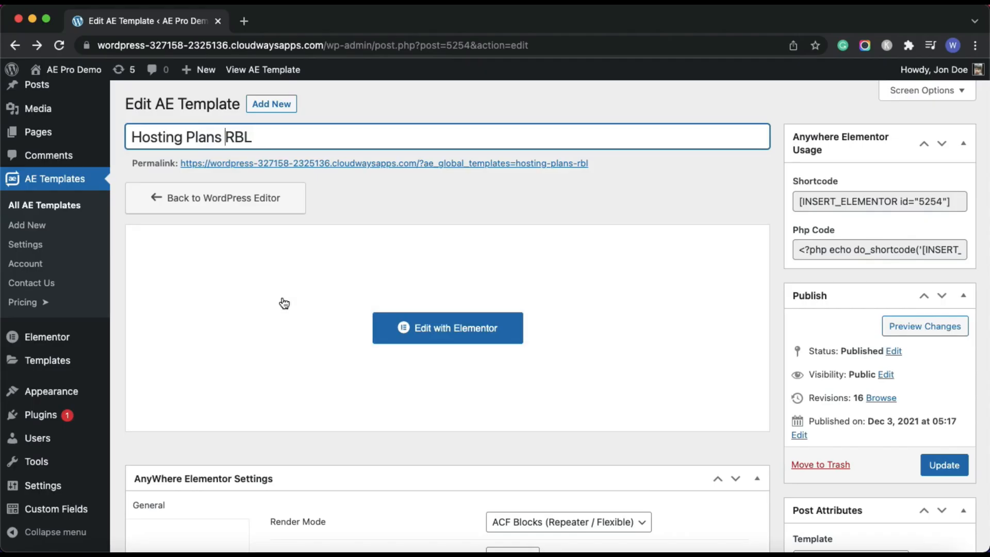
pyautogui.scroll(-3)
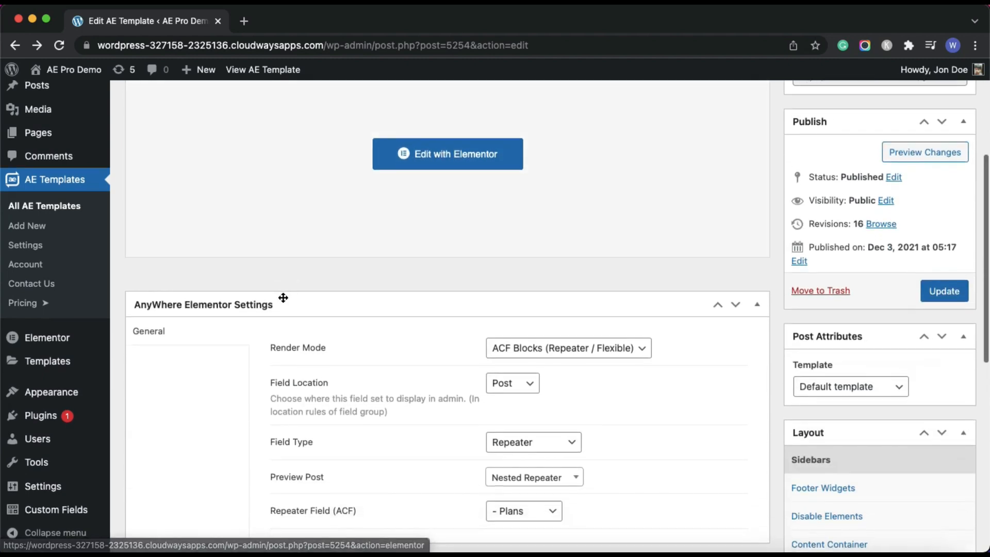
pyautogui.scroll(-3)
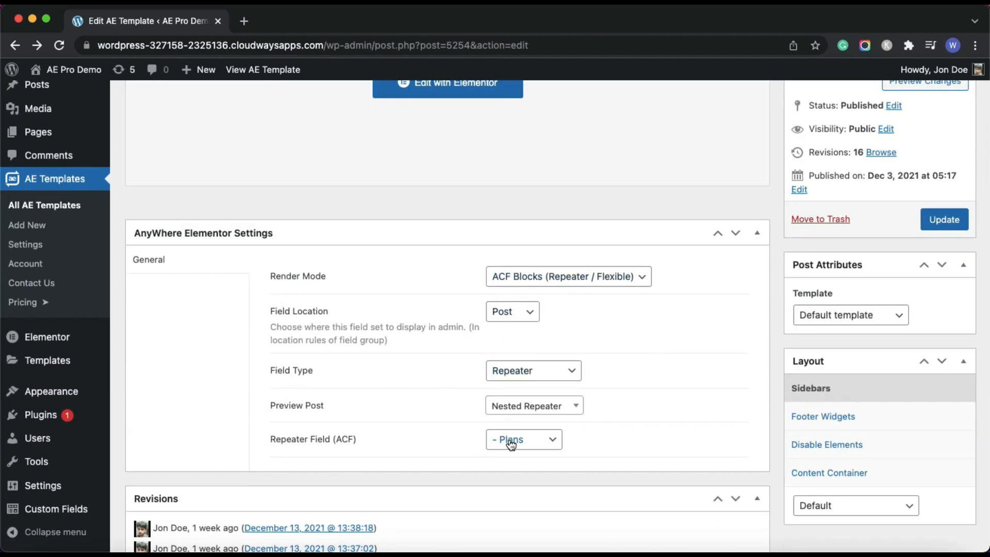
pyautogui.click(523, 439)
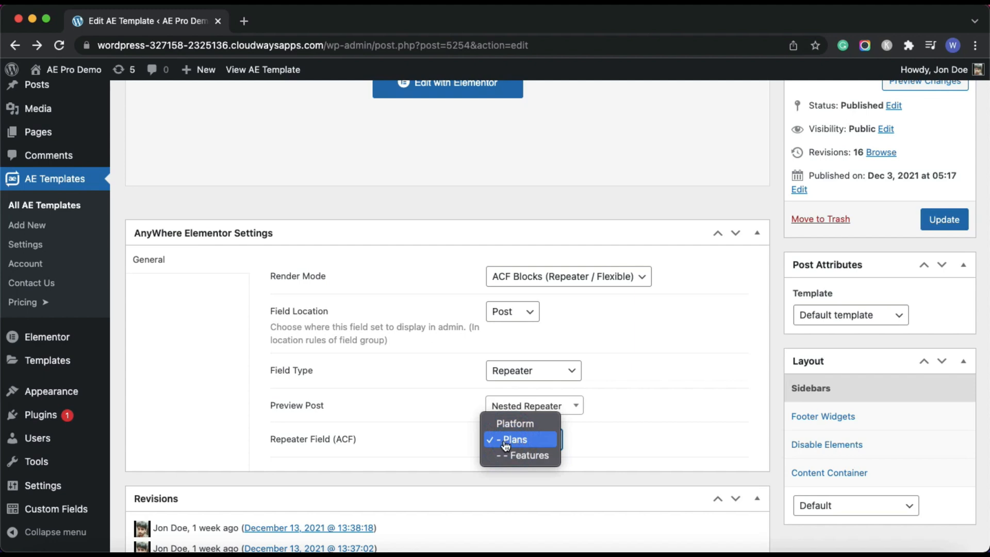
pyautogui.click(519, 439)
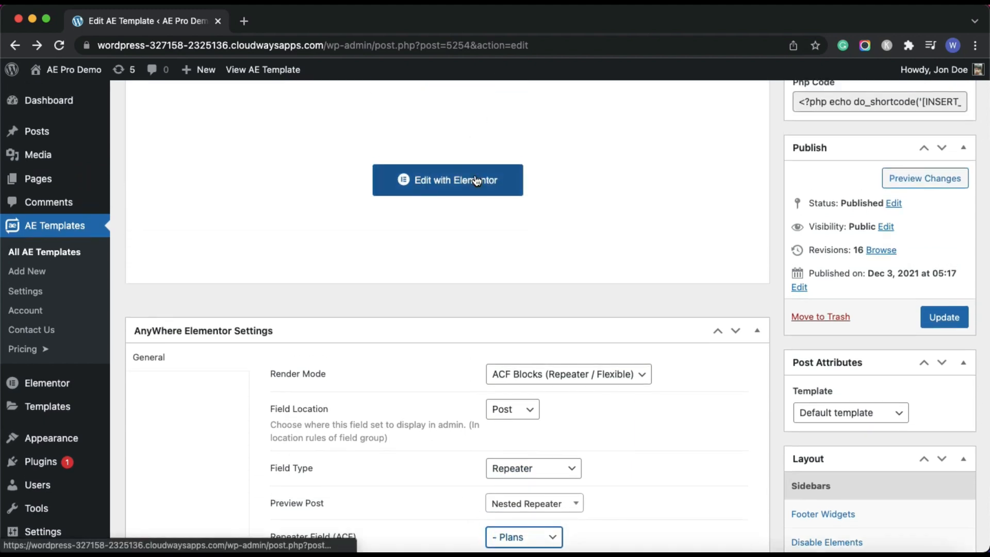
# In Hosting Plans RBL, set the ACF Repeater widget to block layout Hosting Feature RBL with repeater field '-- Features'
pyautogui.click(447, 180)
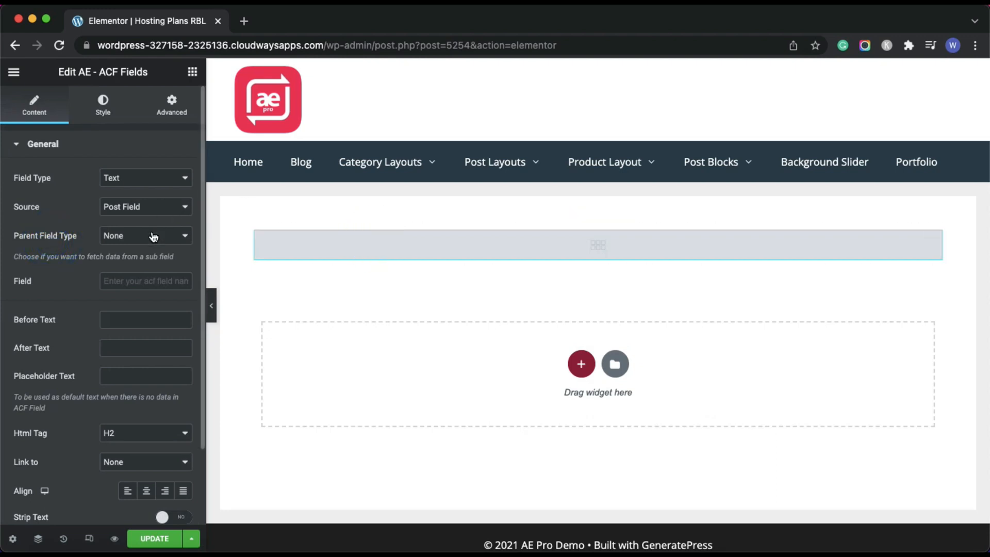
pyautogui.click(145, 235)
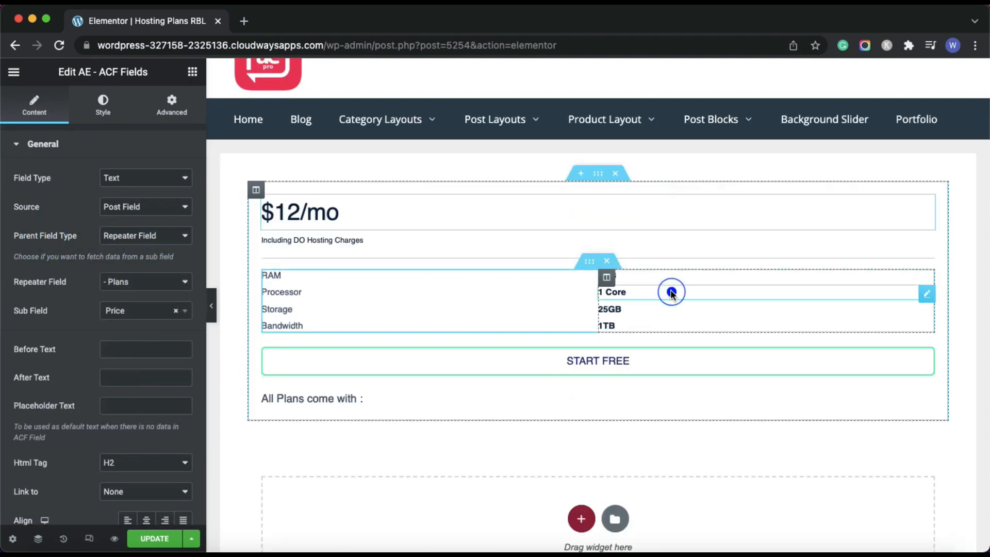
pyautogui.click(670, 291)
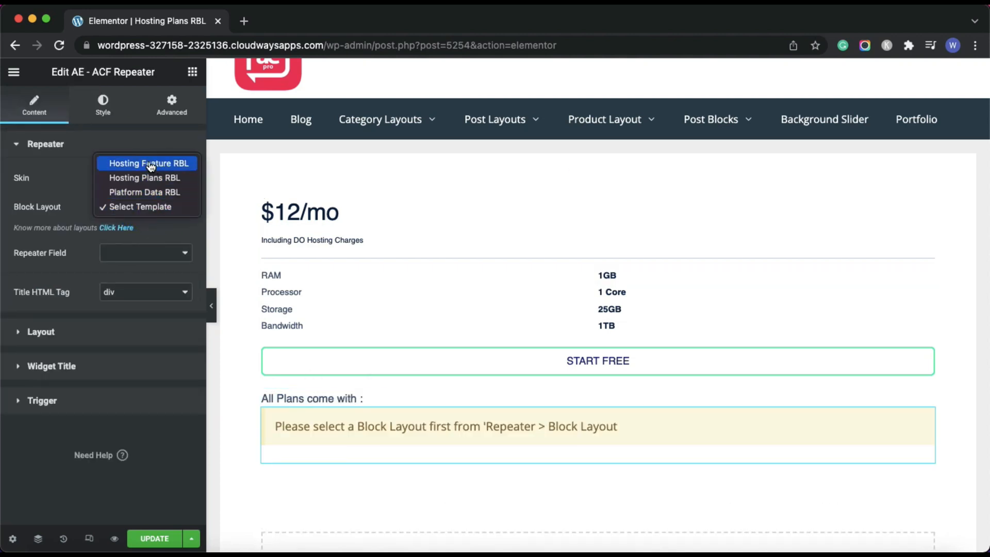
pyautogui.click(148, 163)
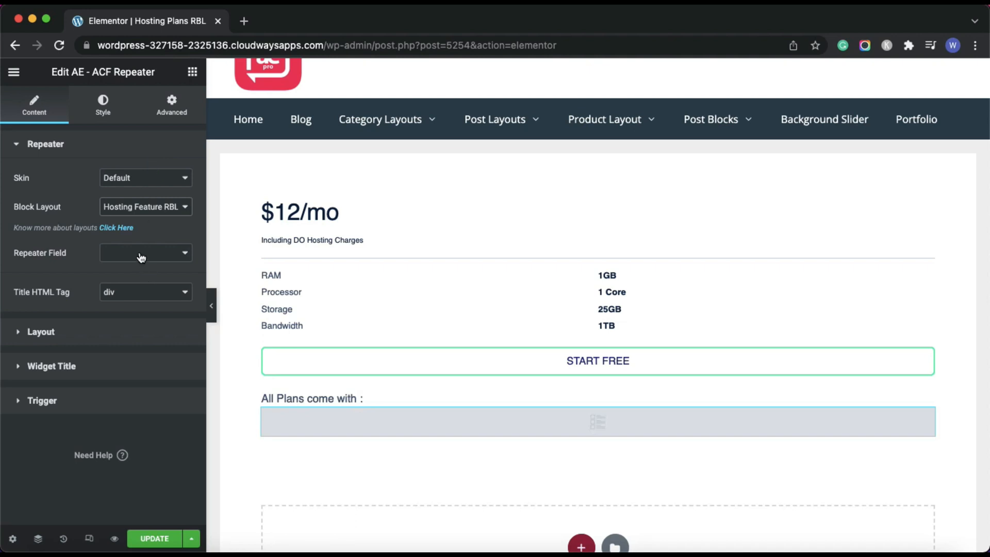
pyautogui.click(145, 253)
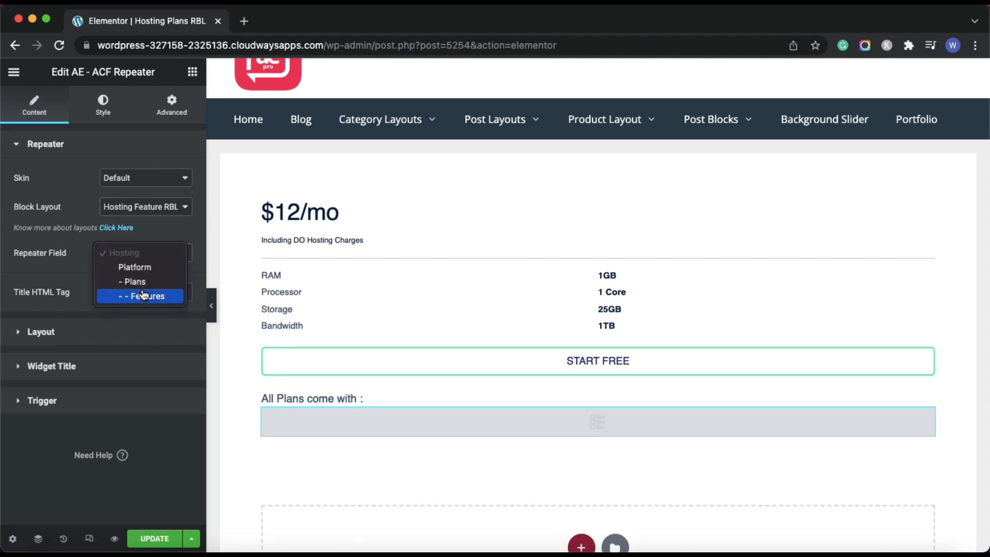
pyautogui.click(146, 296)
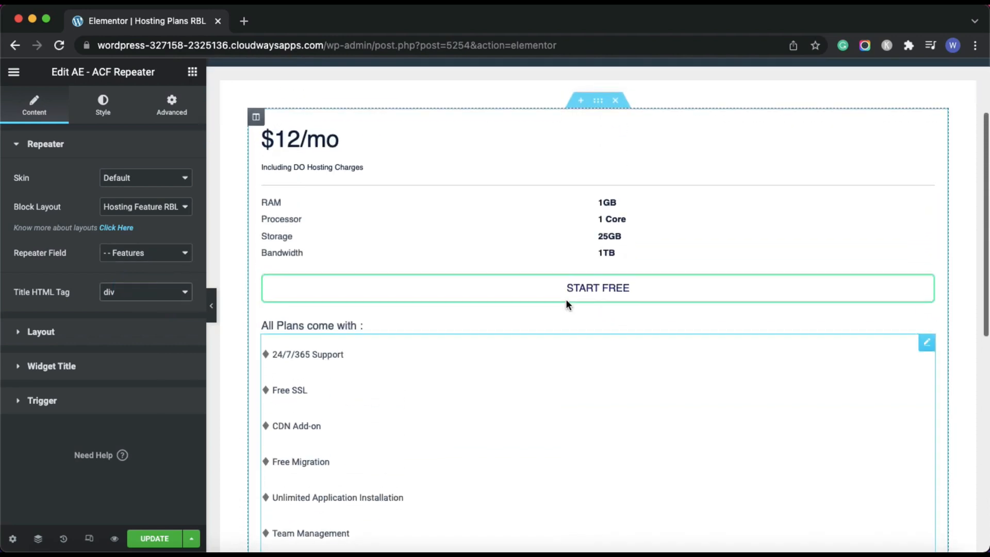
pyautogui.scroll(-3)
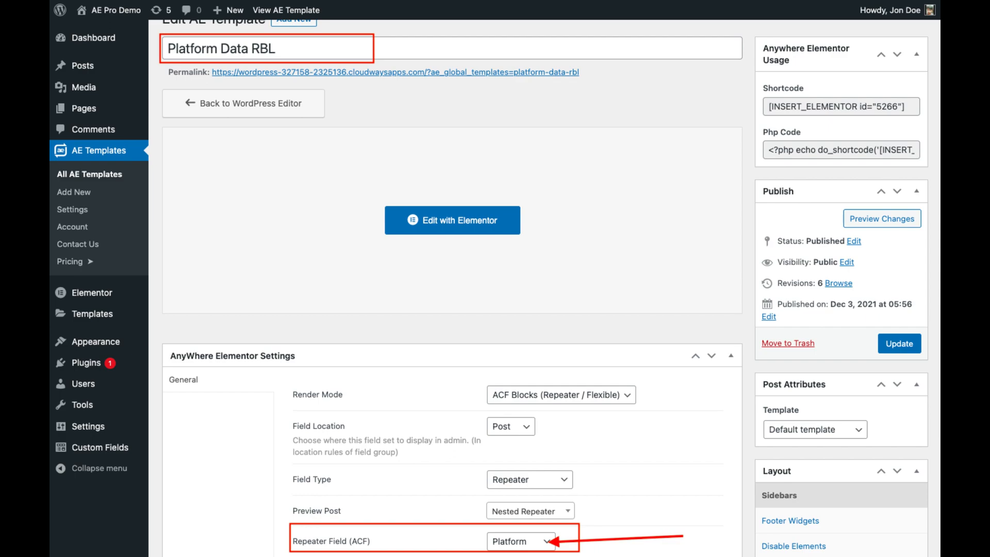
# Confirm Platform Data RBL uses block layout Hosting Plans RBL with the Plans repeater, showing the $12/$24/$42 cards
pyautogui.click(452, 219)
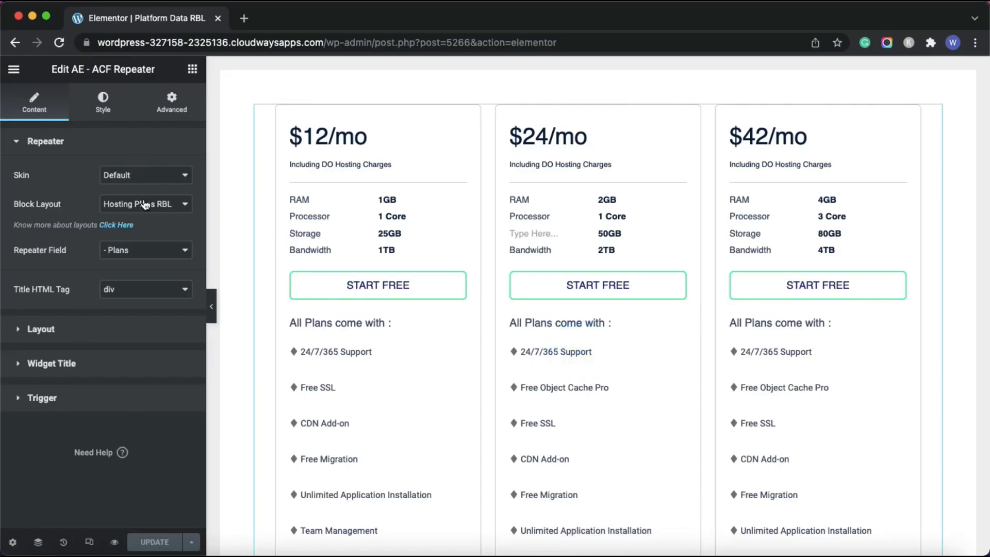
pyautogui.click(145, 203)
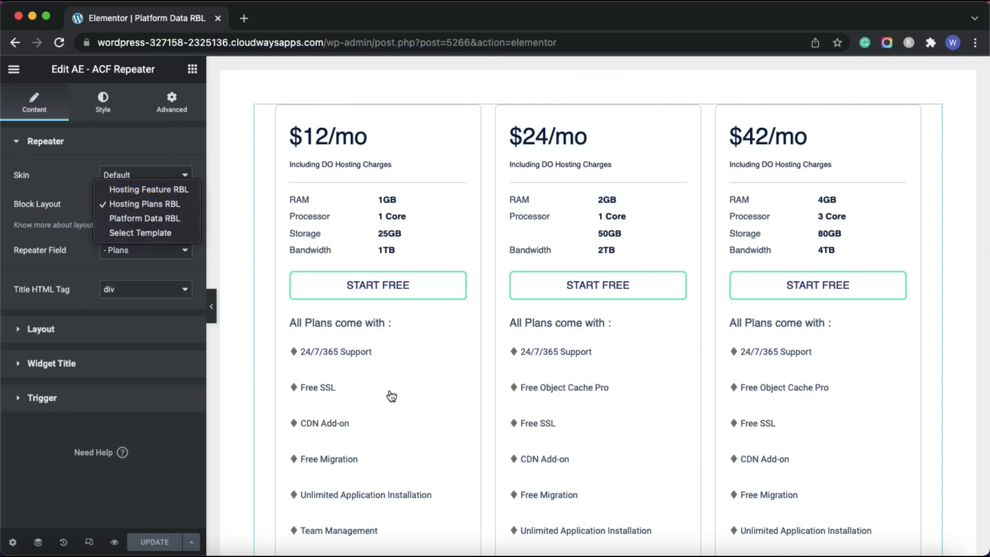
pyautogui.click(144, 203)
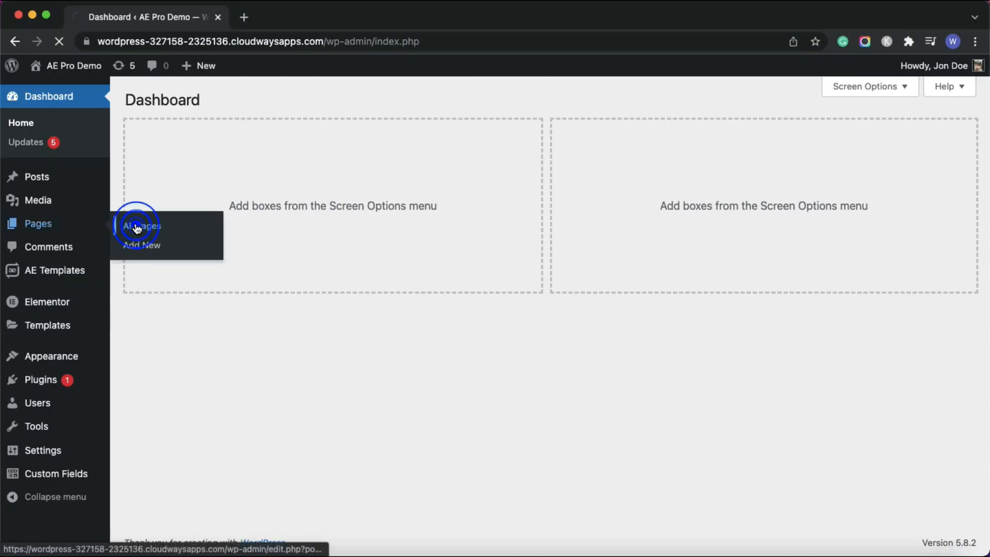
# Open the Nested Repeater page from All Pages in Elementor
pyautogui.click(141, 226)
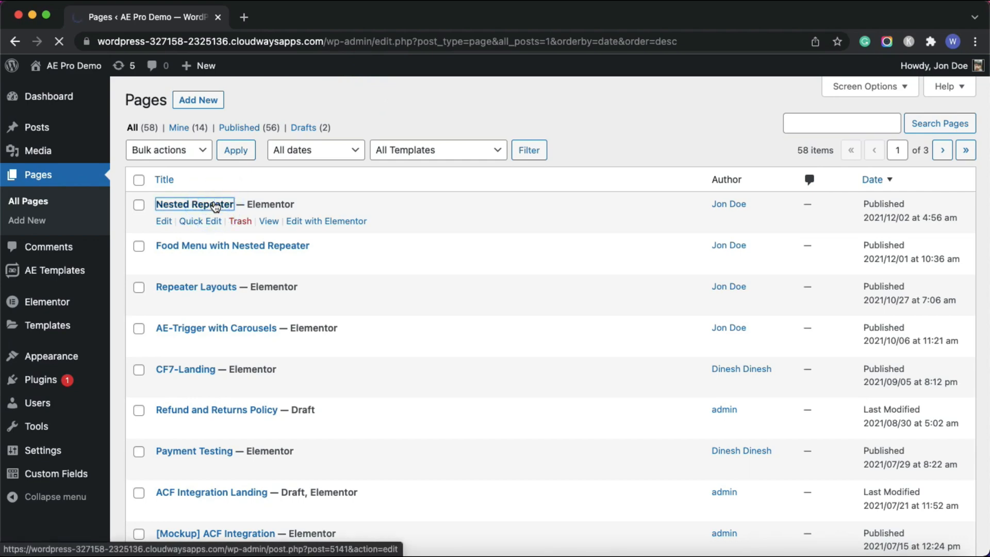
pyautogui.click(195, 204)
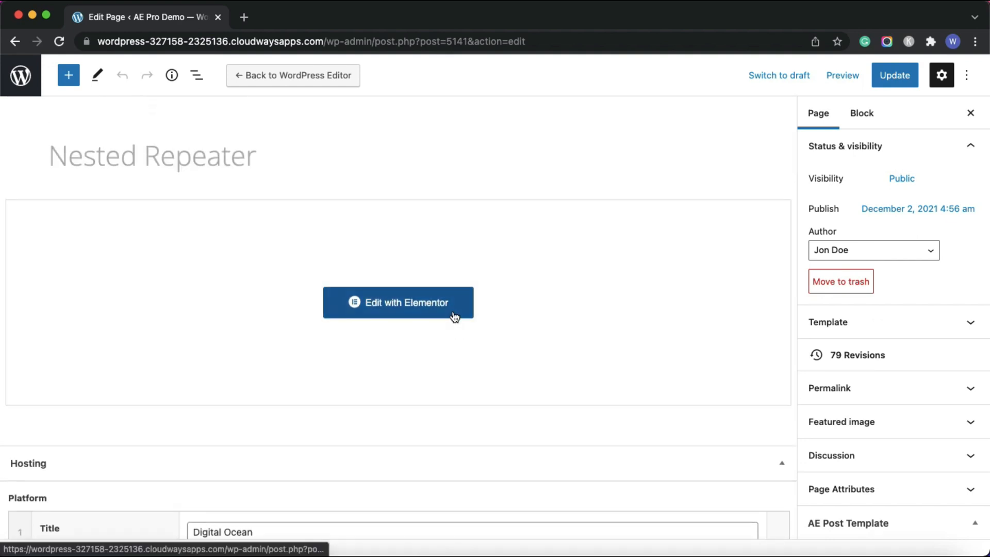
pyautogui.click(398, 302)
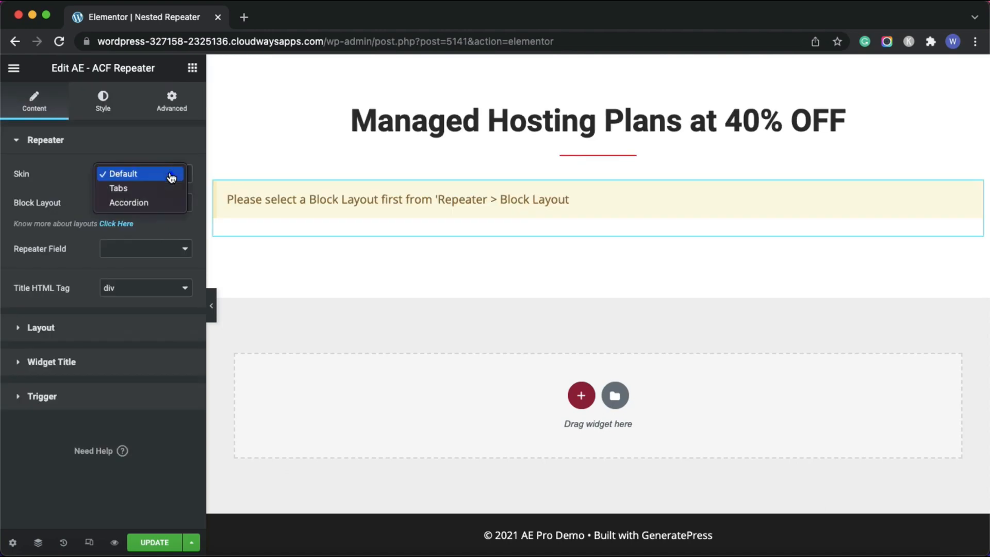
# Set the ACF Repeater widget to Tabs skin, Platform Data RBL layout, Platform field and tab title 'title'
pyautogui.click(118, 188)
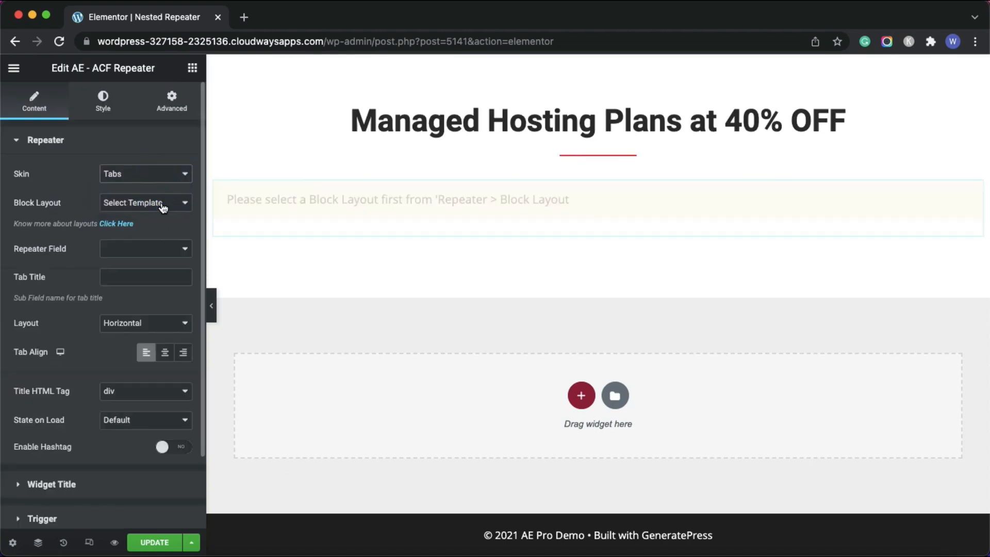
pyautogui.click(145, 202)
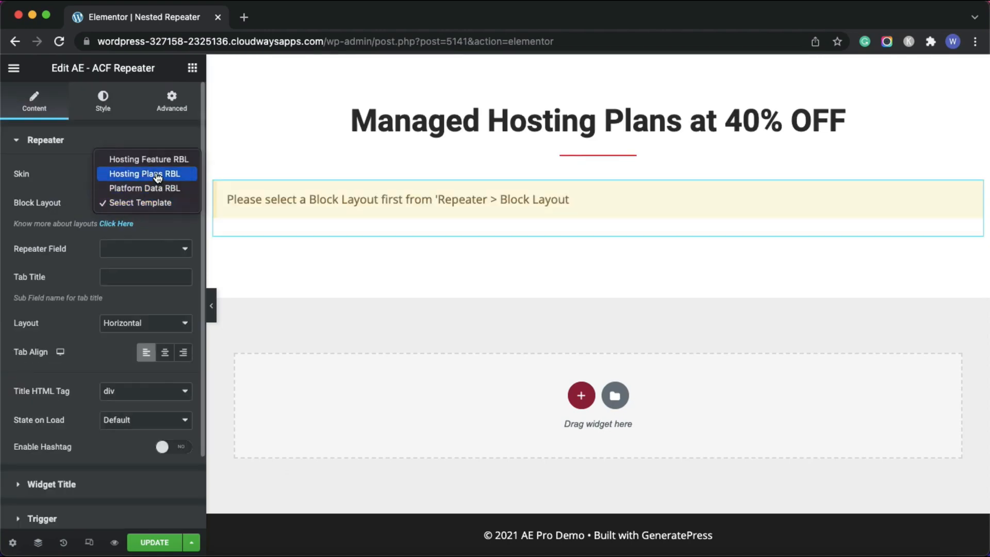
pyautogui.moveTo(145, 188)
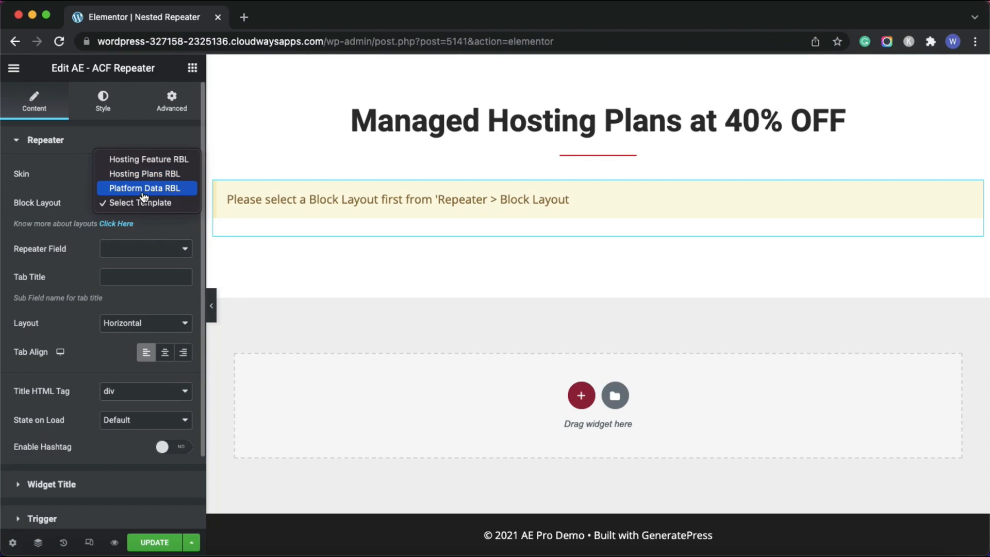
pyautogui.click(145, 188)
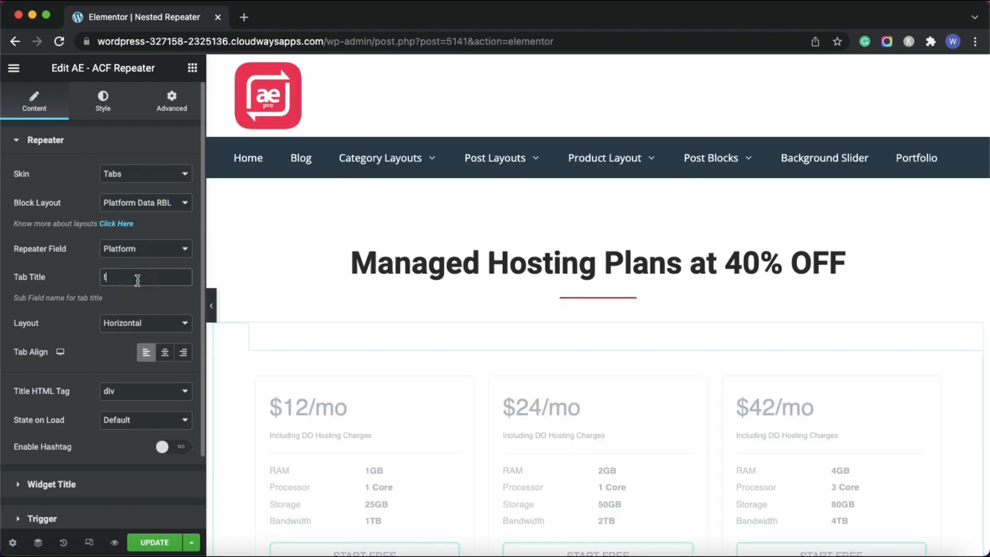
pyautogui.write('itle')
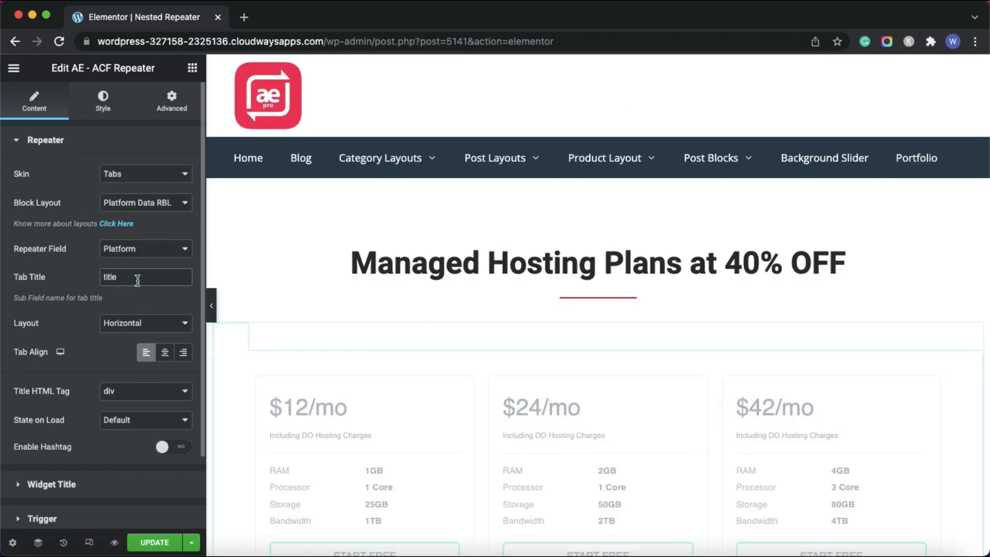